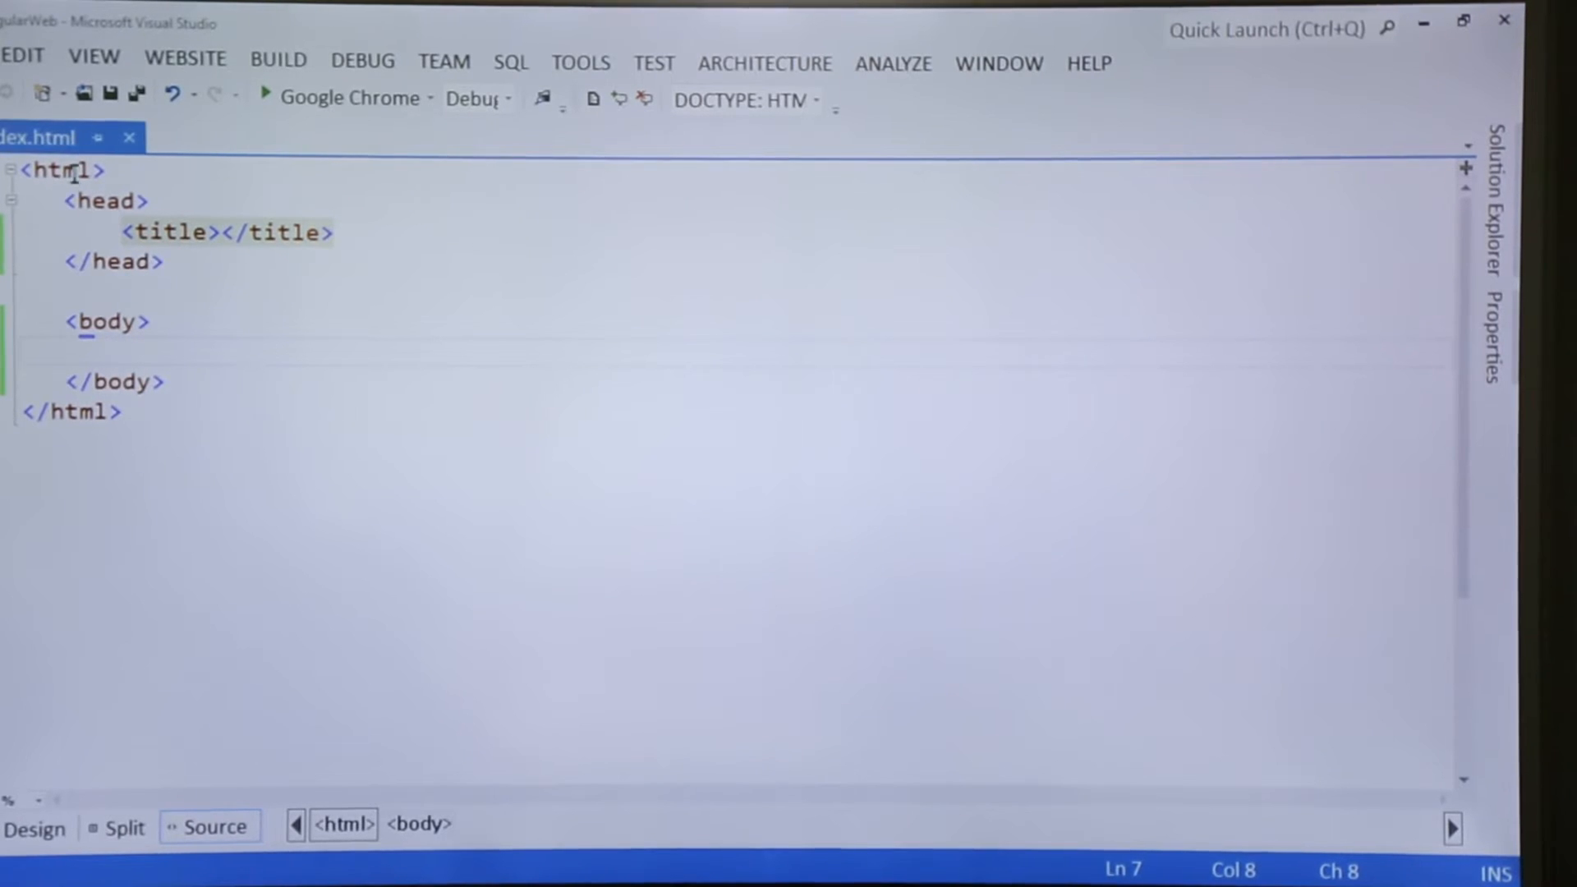
# - Enter 'AngularJS Demo' between the <title> tags of index.html
pyautogui.click(99, 203)
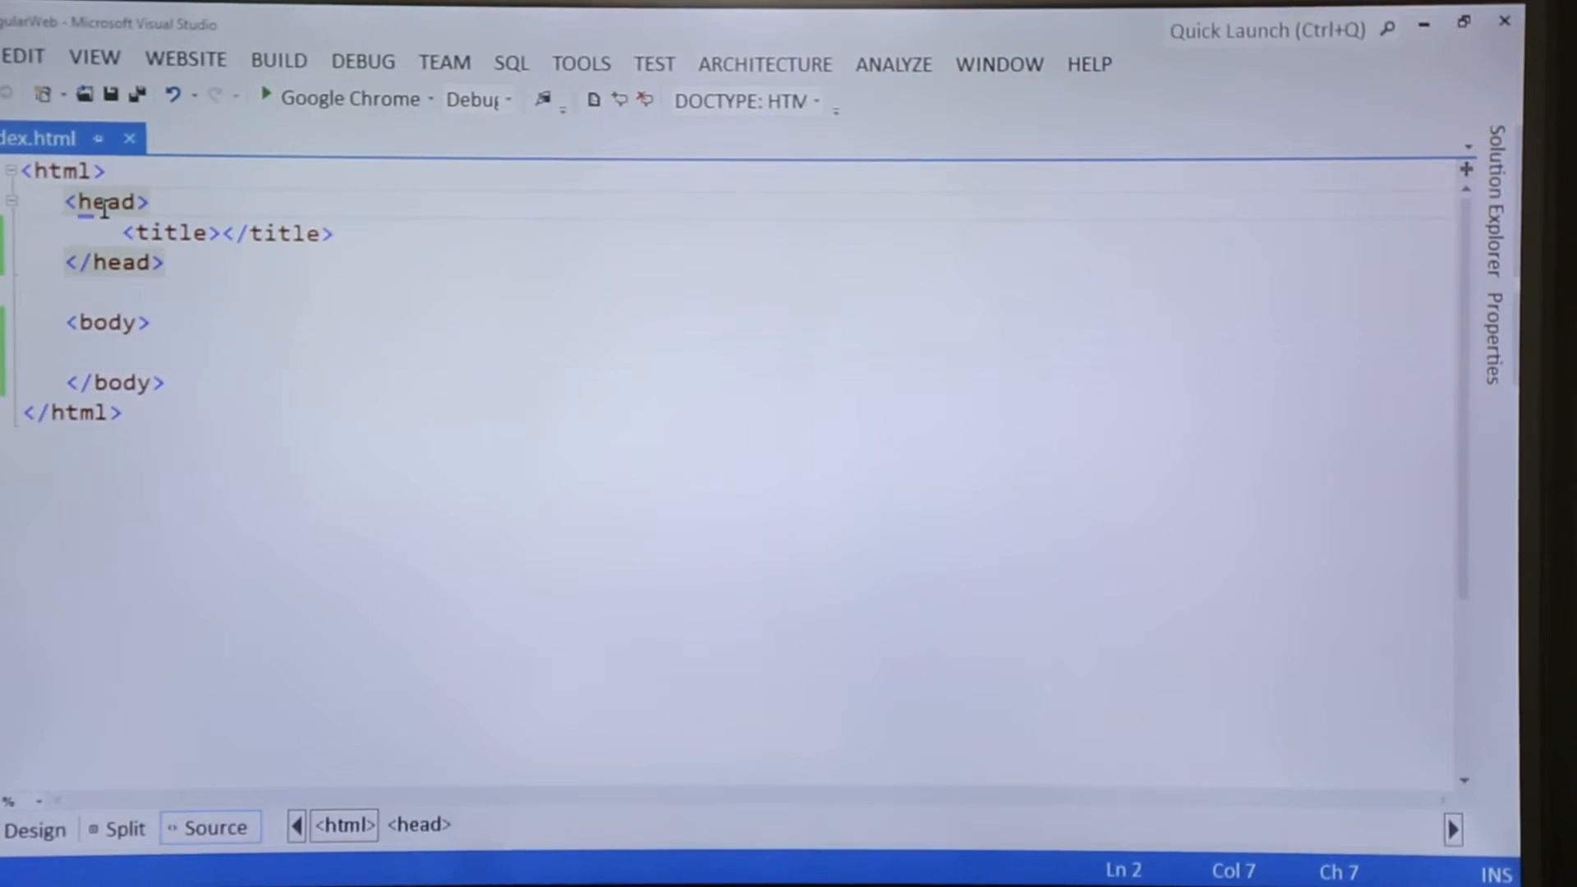
pyautogui.click(102, 323)
pyautogui.write('Angula')
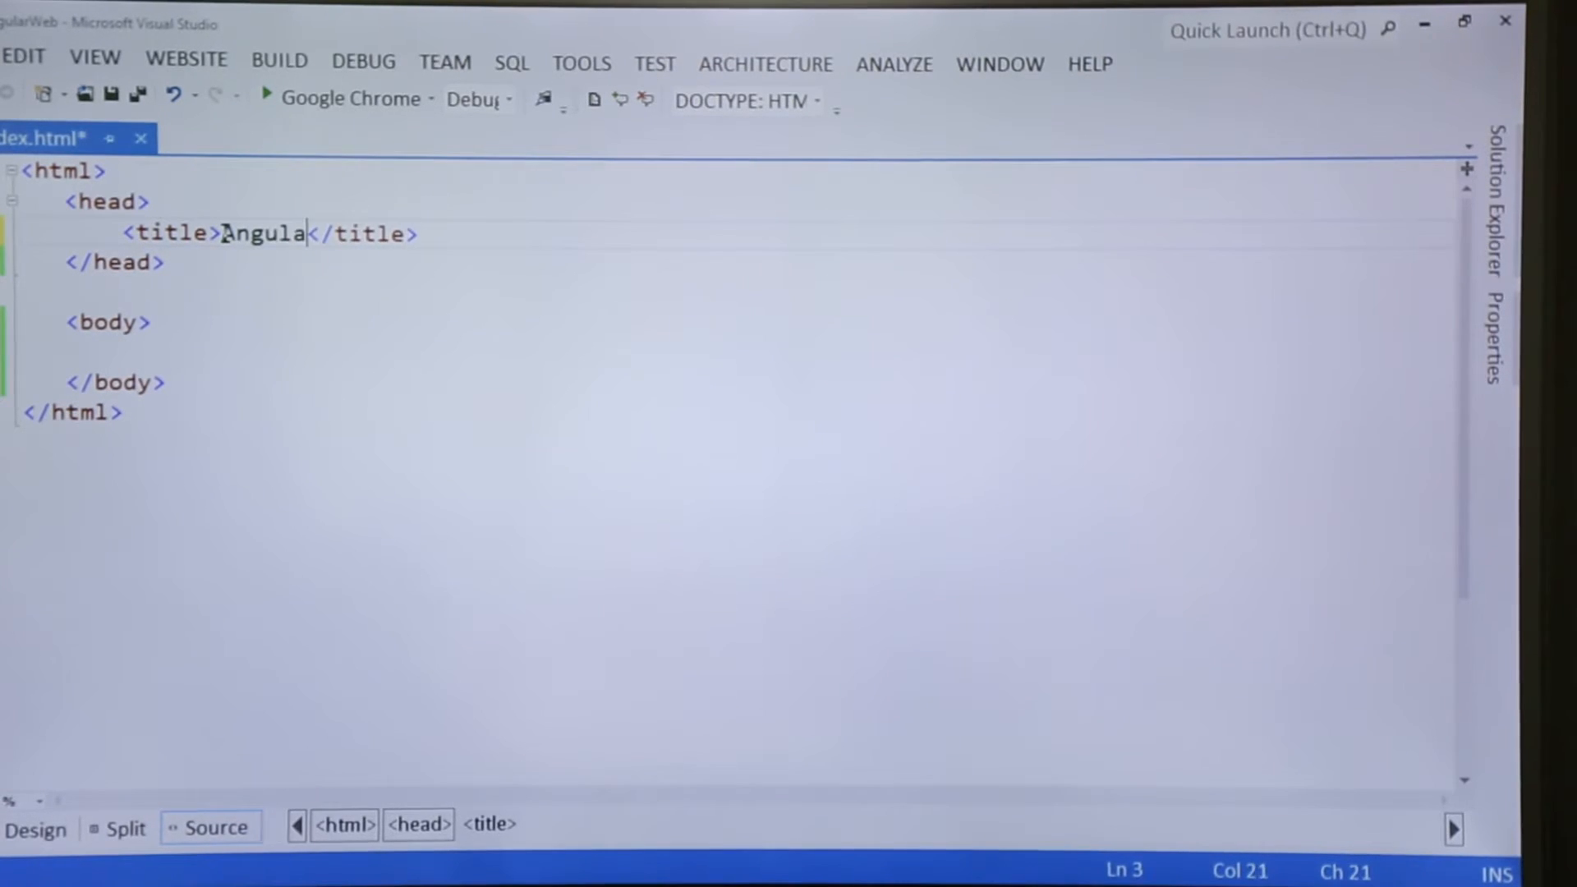
pyautogui.write('JS')
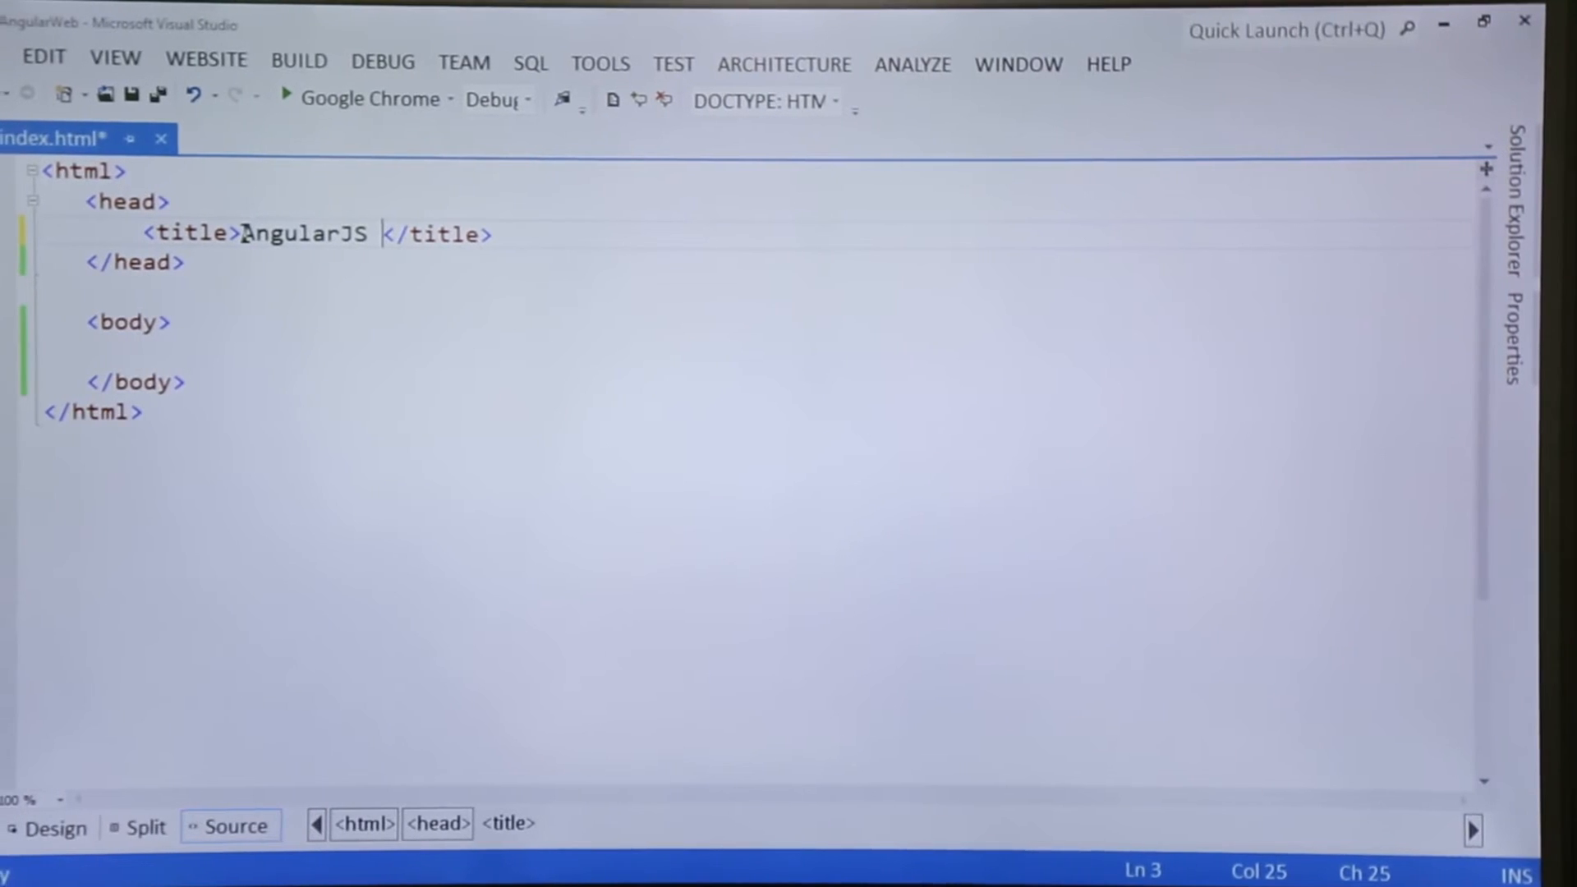
pyautogui.write('Demo')
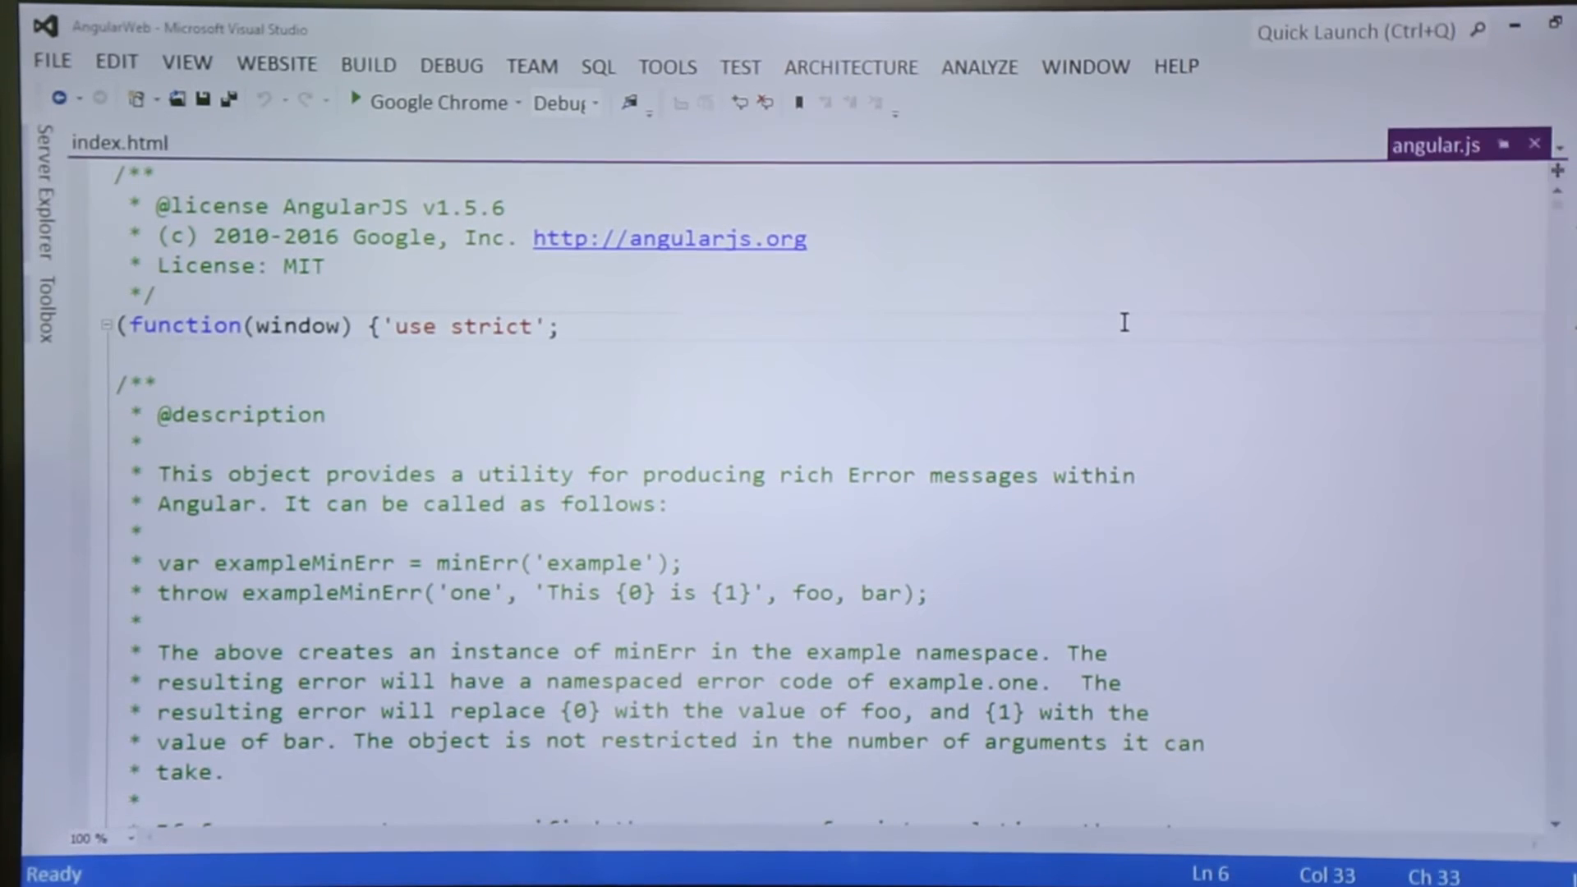
# - Scroll through angular.js, view the minified angular.min.js, then return to index.html
pyautogui.scroll(-3)
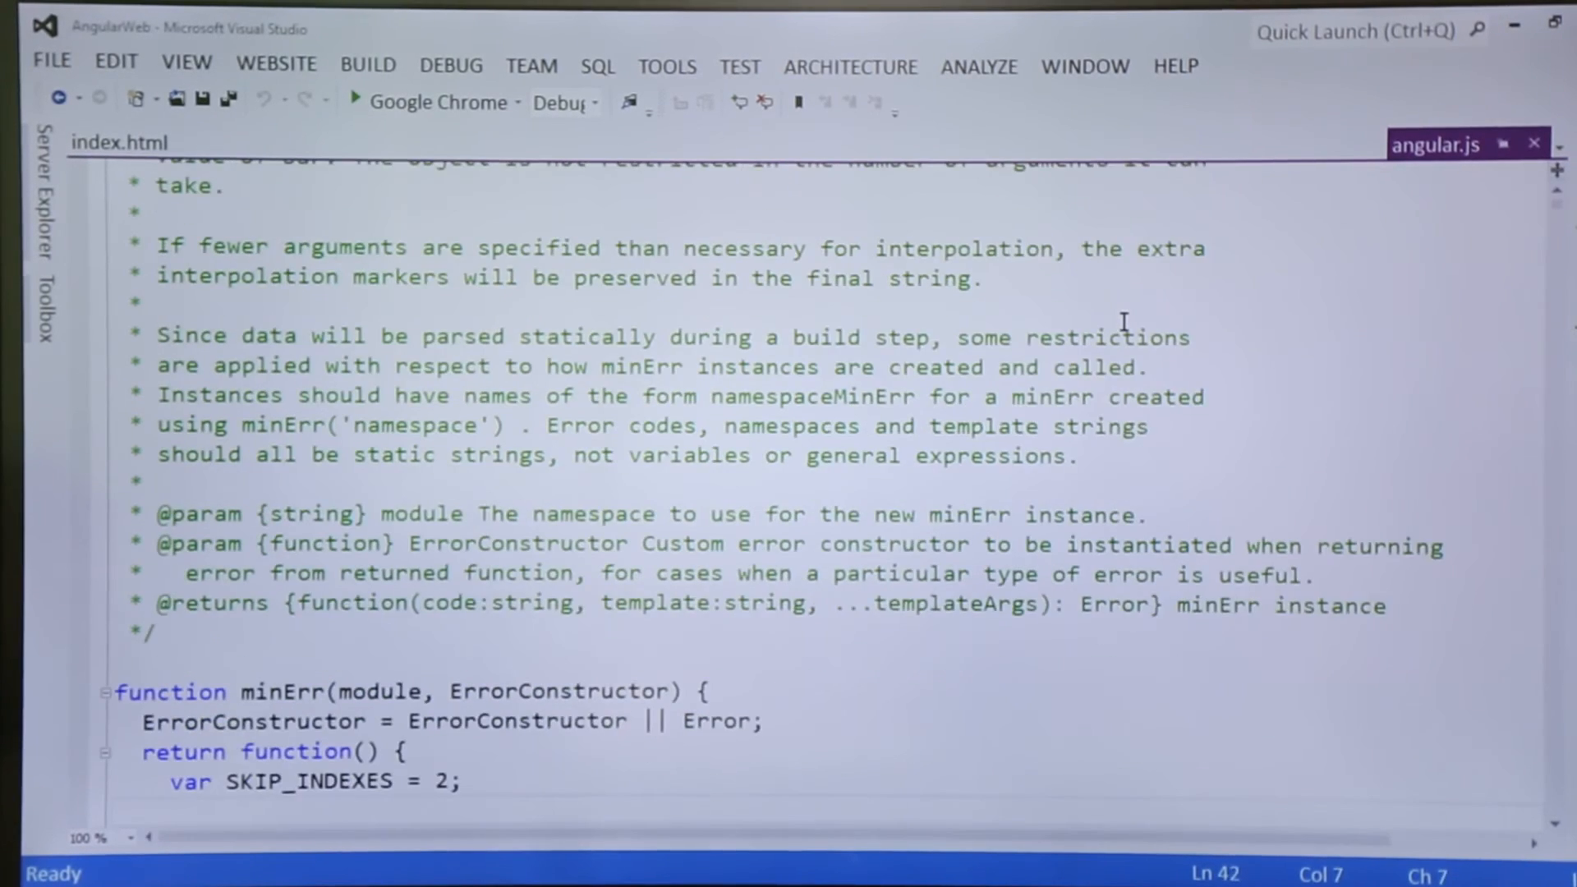
pyautogui.scroll(-3)
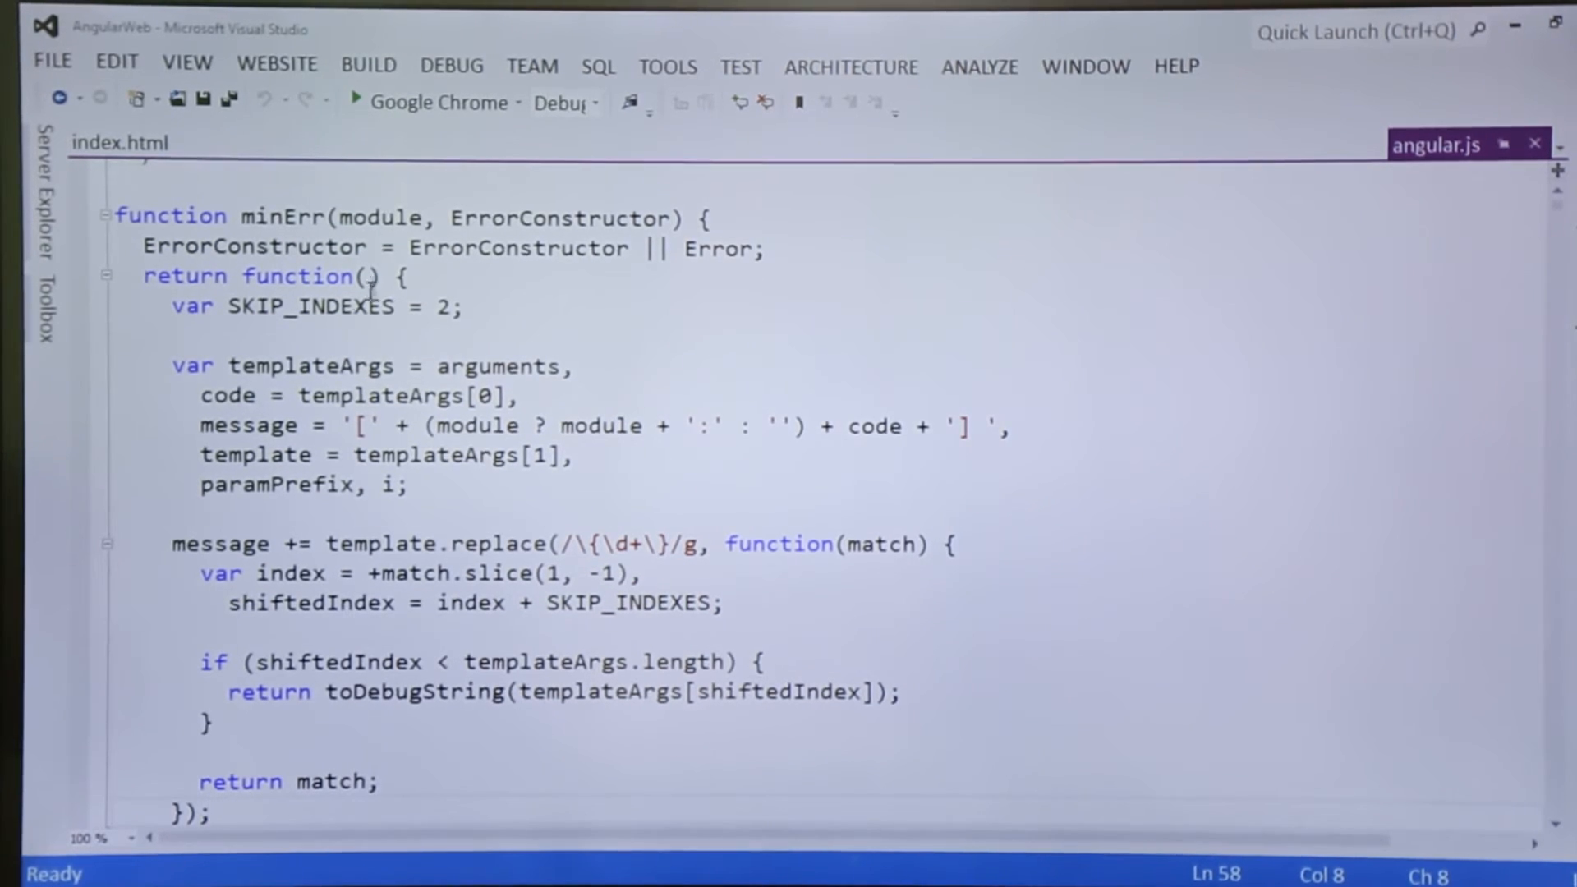
pyautogui.doubleClick(305, 366)
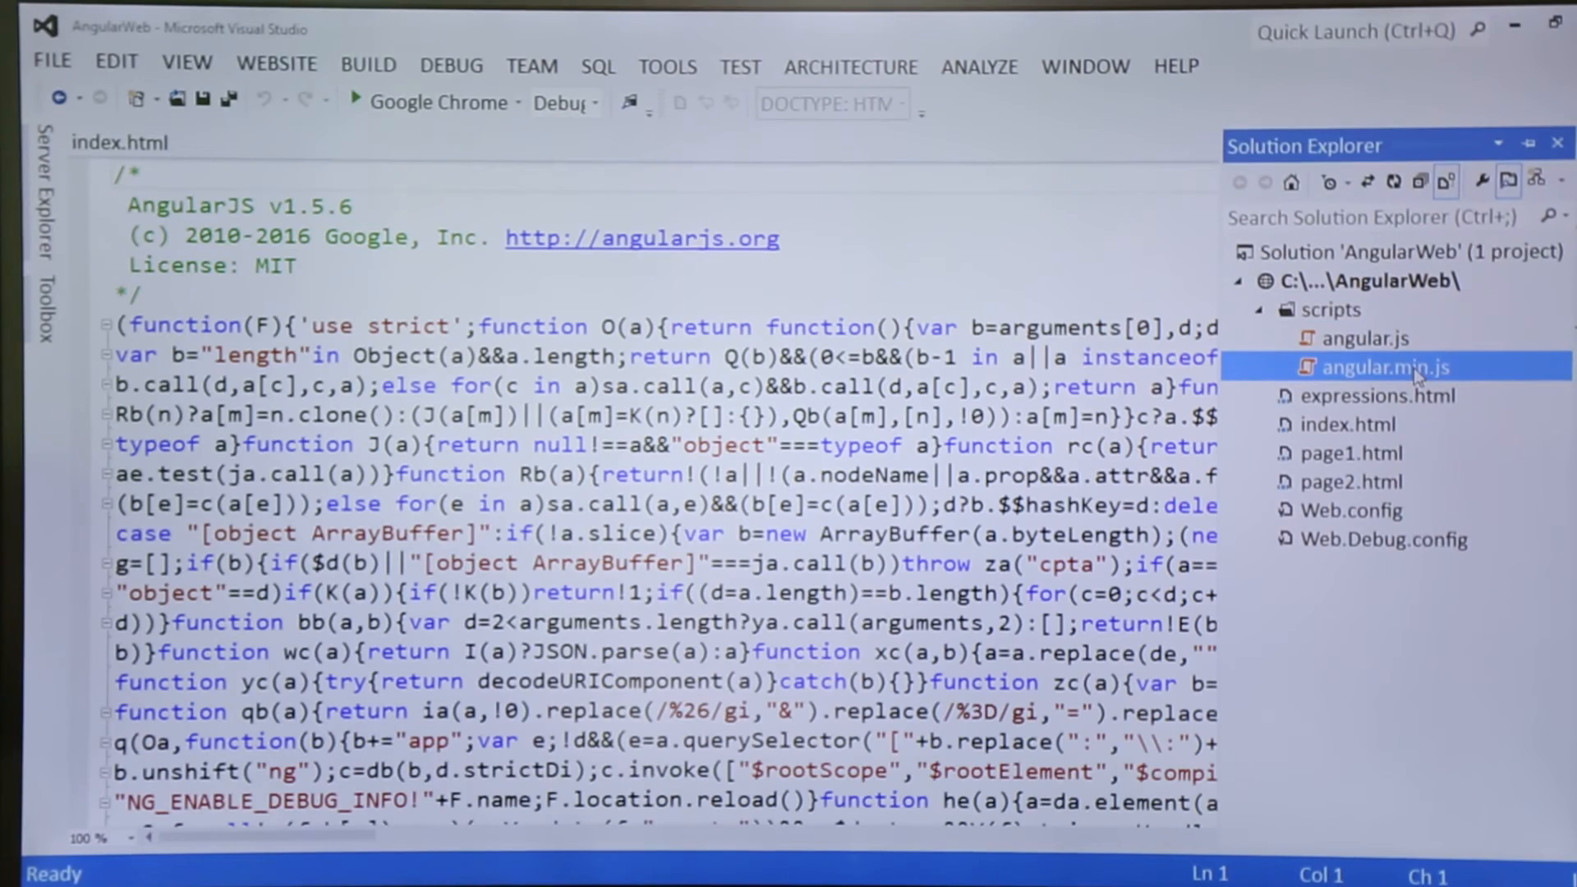
pyautogui.doubleClick(1374, 366)
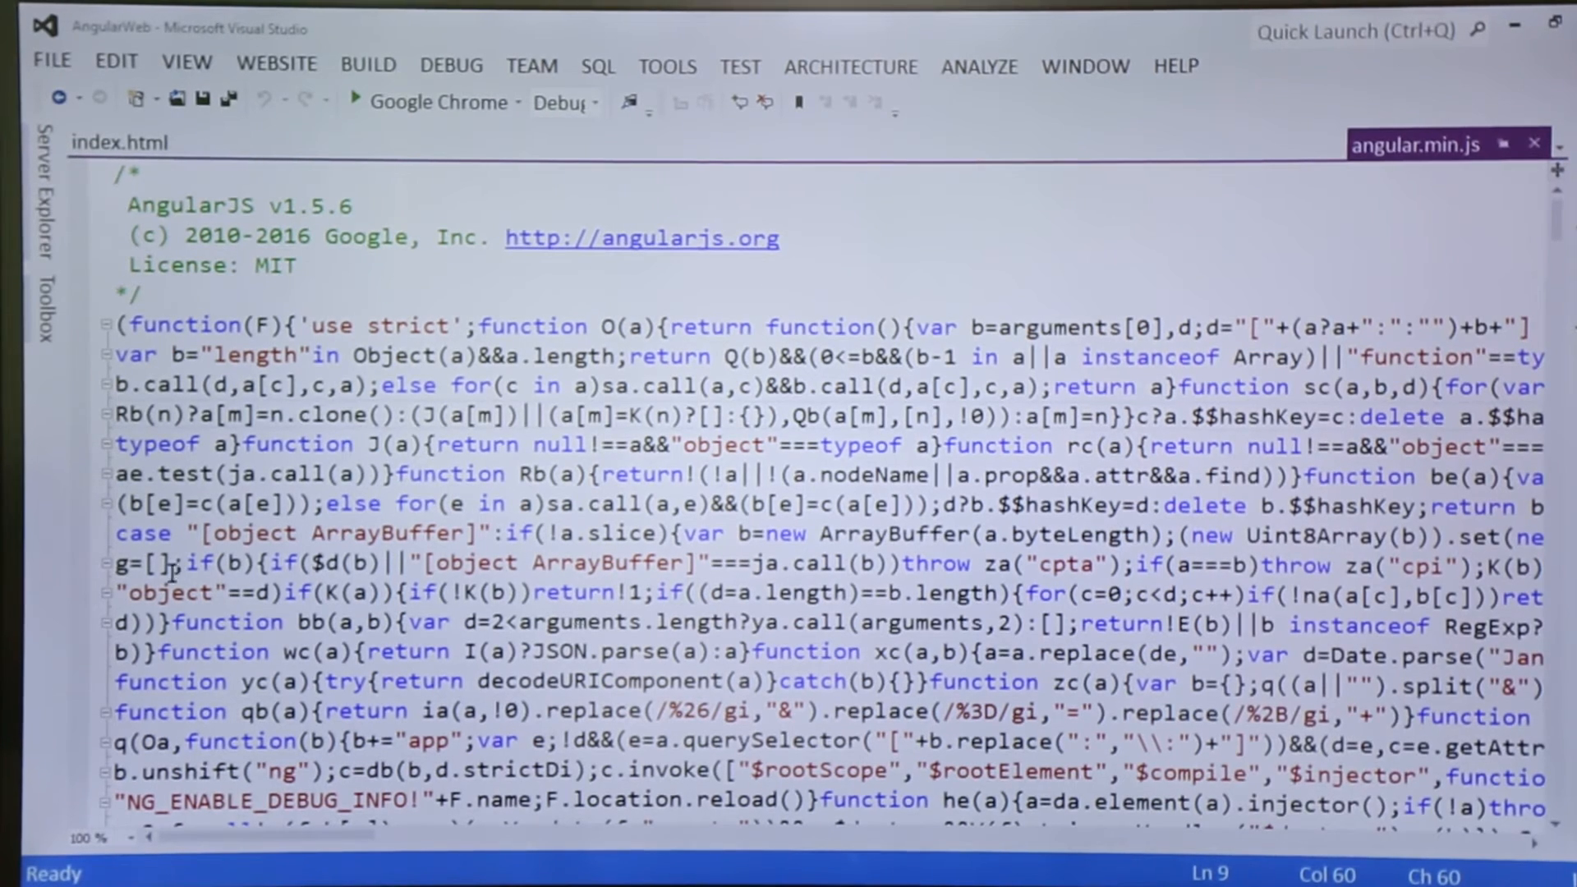
pyautogui.click(448, 356)
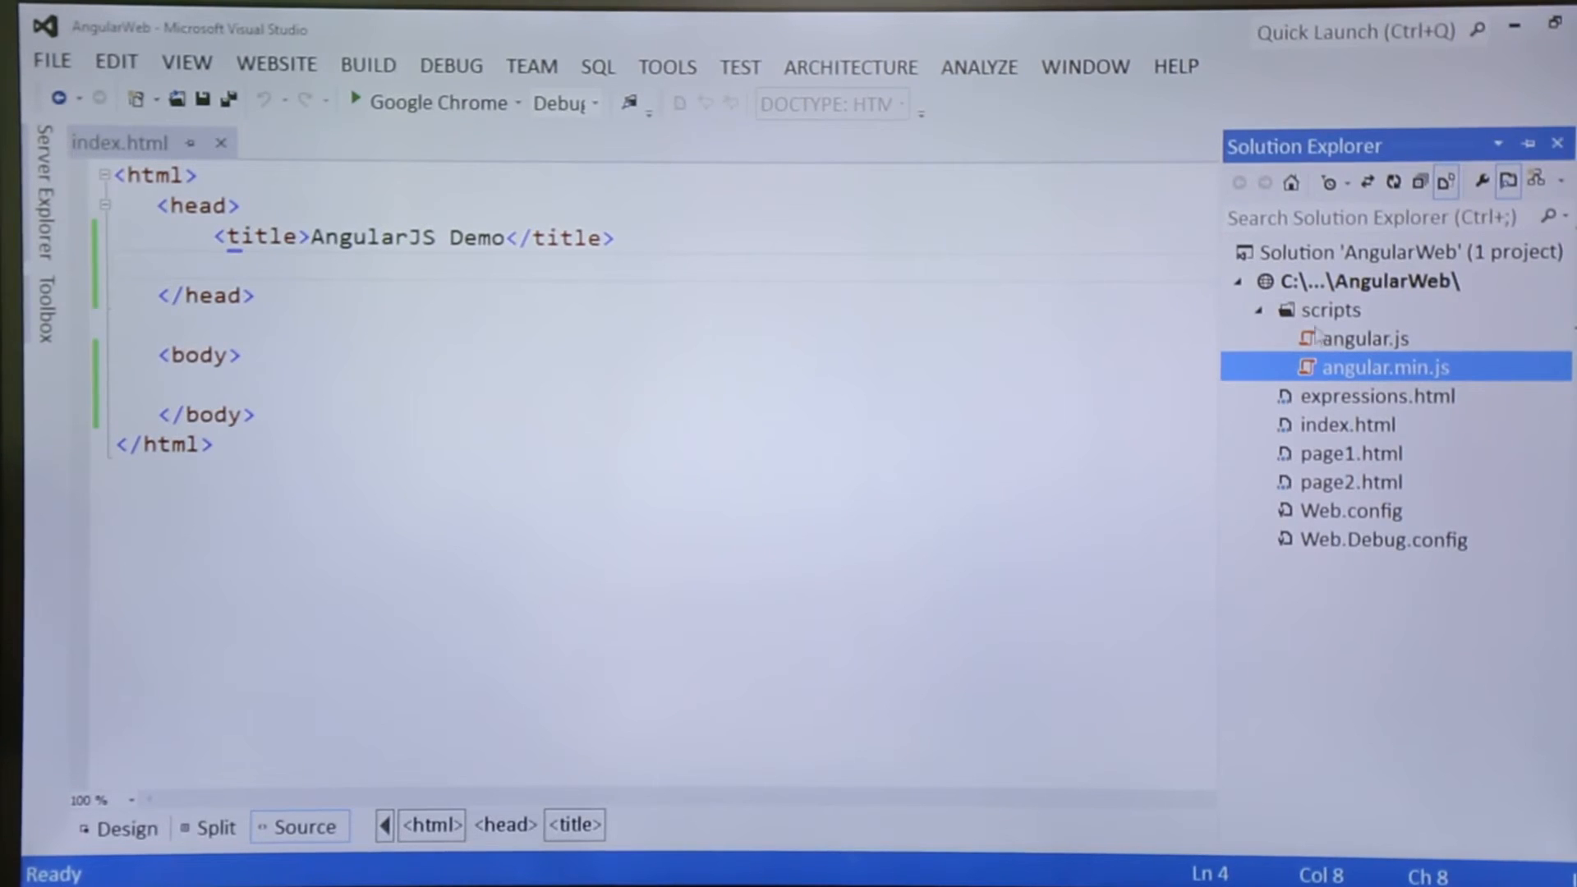
# - Add a script tag for scripts/angular.js to index.html's head and save the file
pyautogui.click(1362, 337)
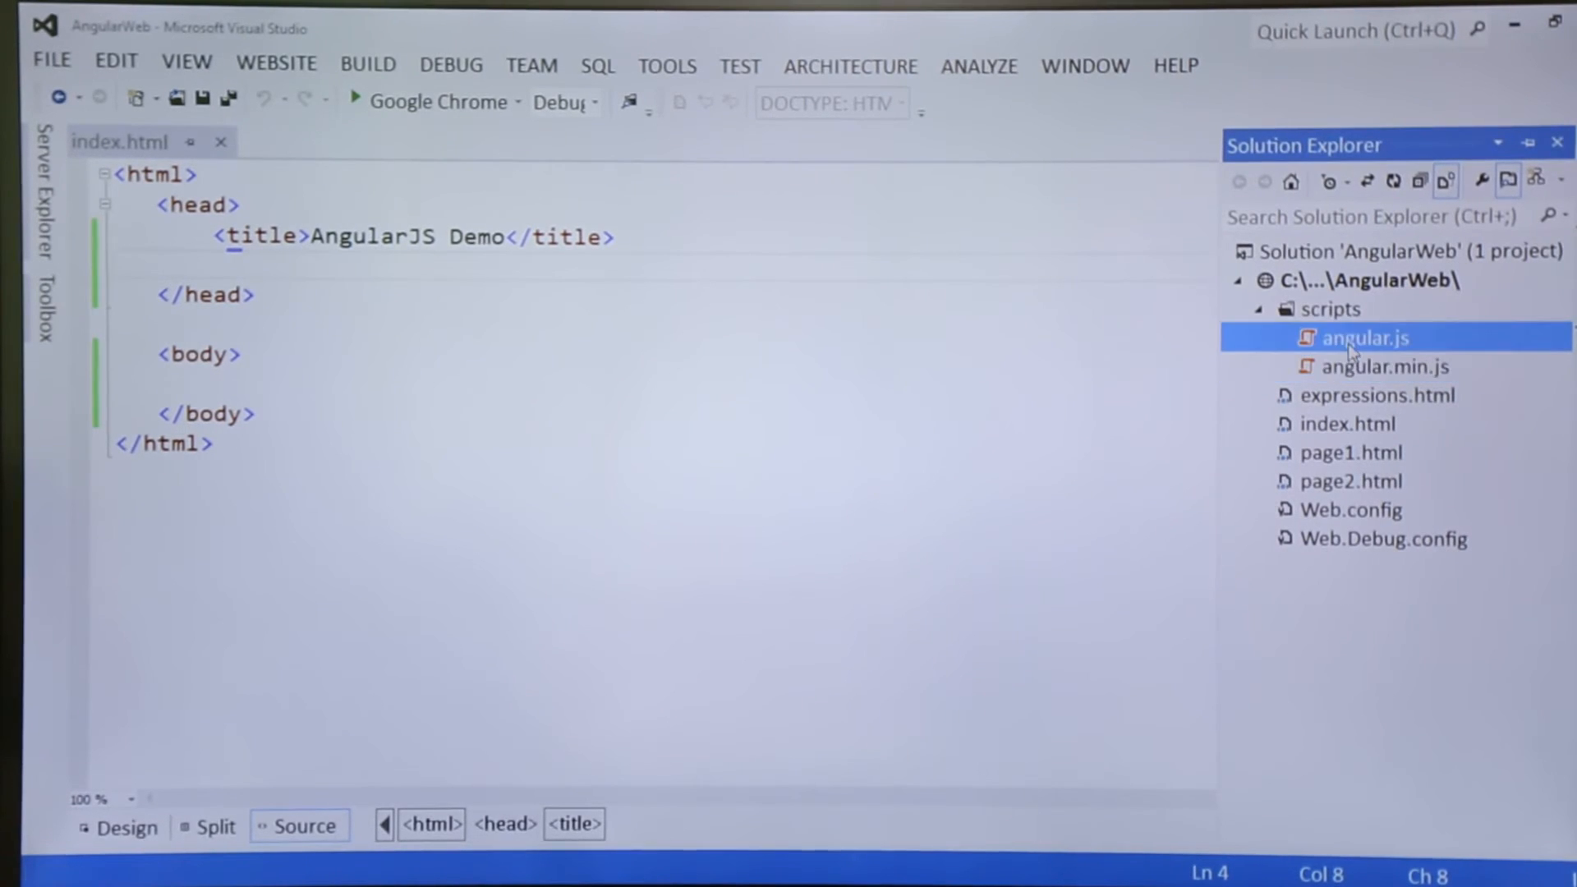
pyautogui.doubleClick(1364, 338)
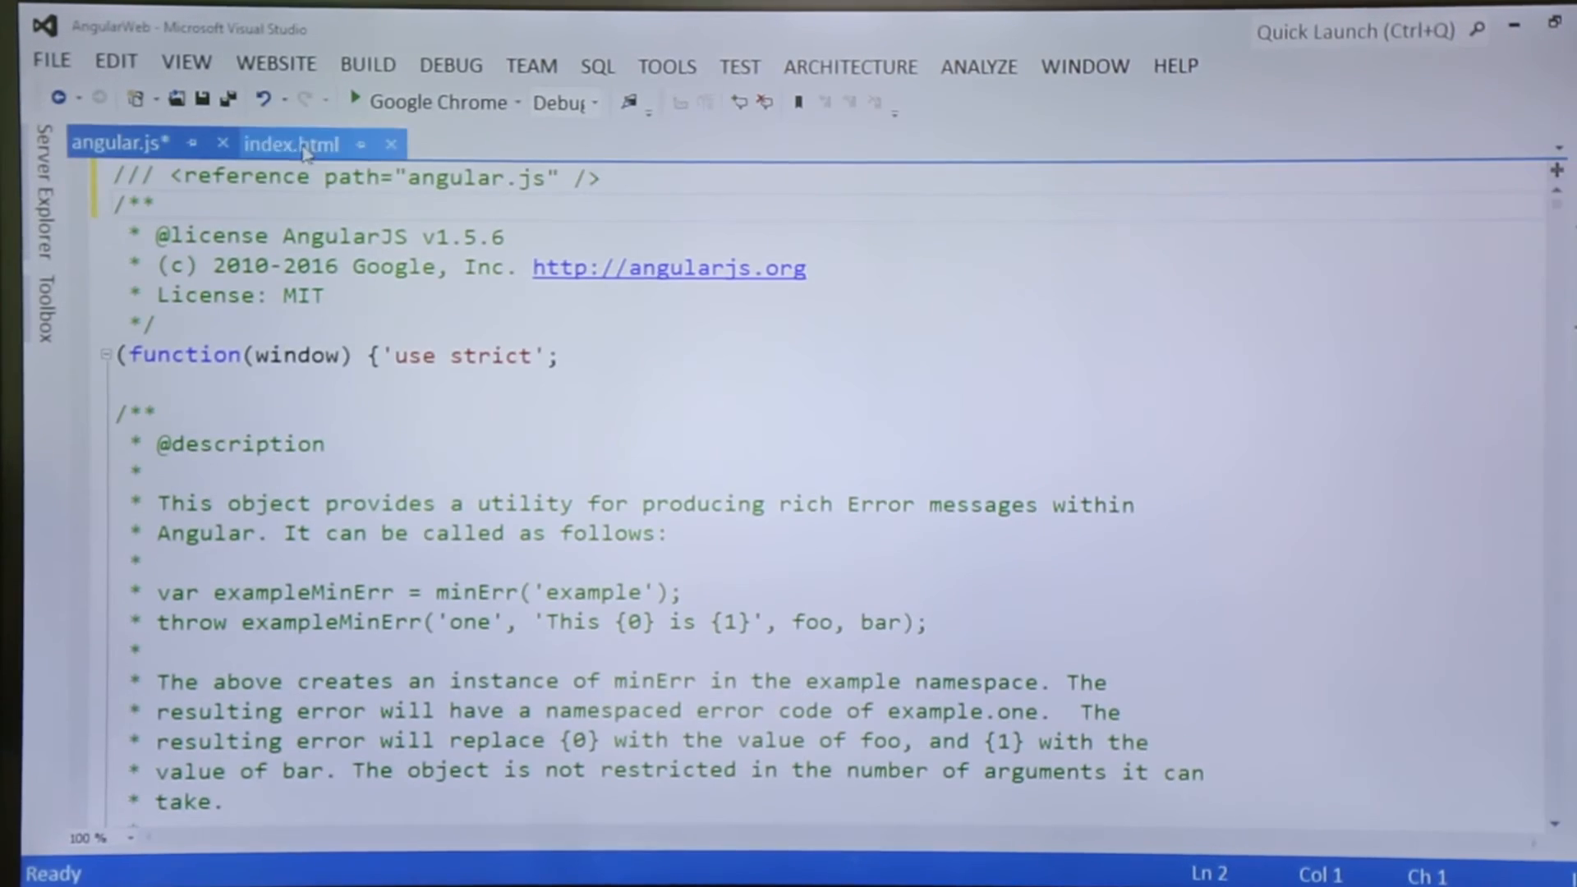
pyautogui.click(292, 143)
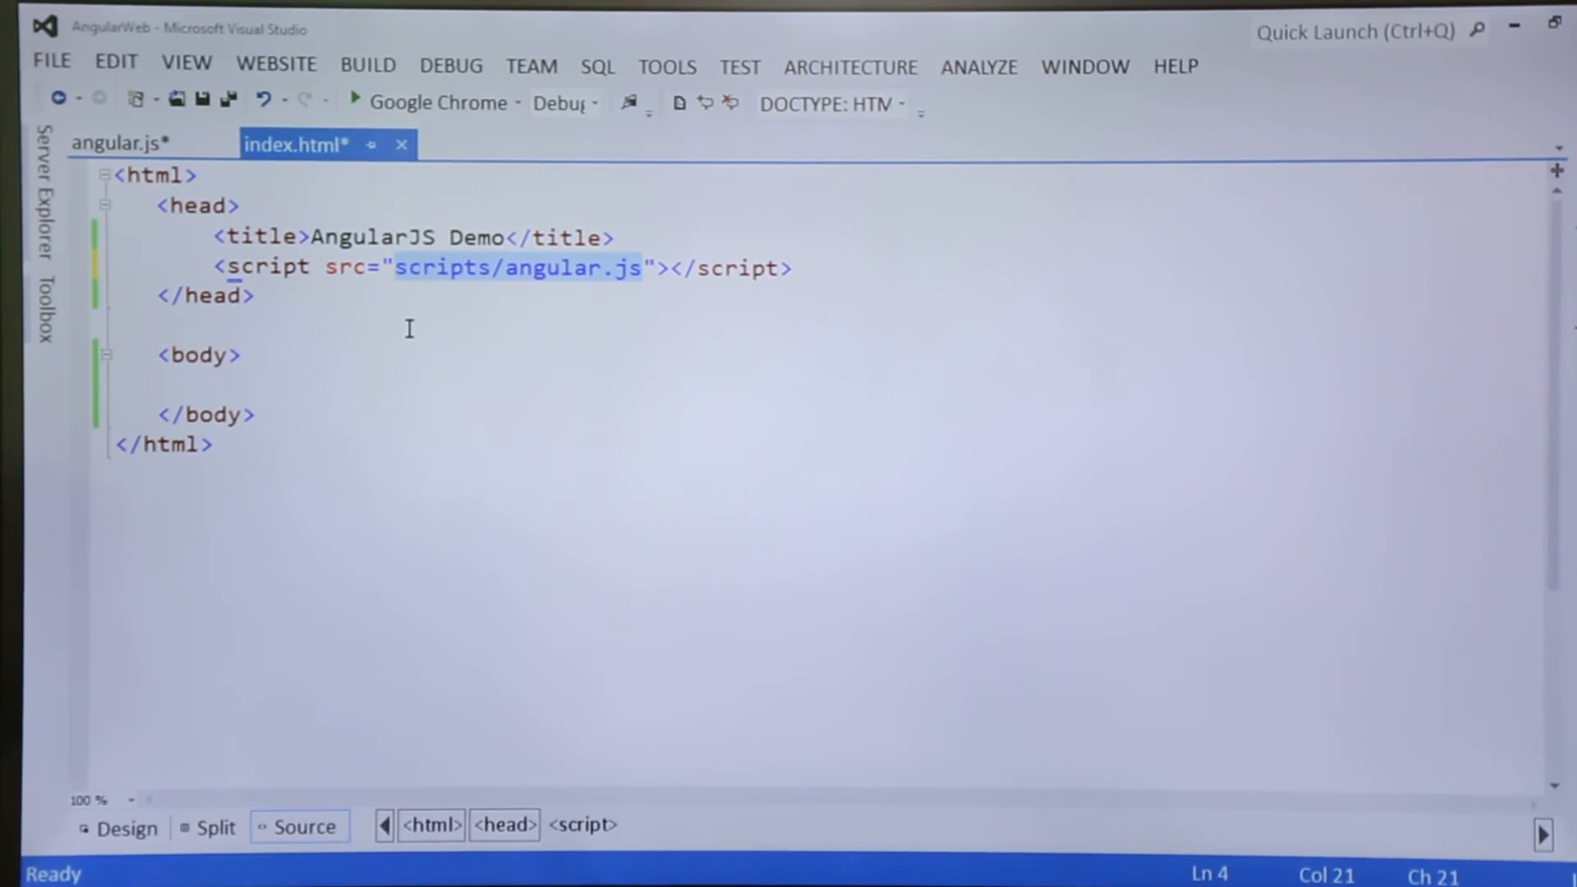
pyautogui.press('ctrl+s')
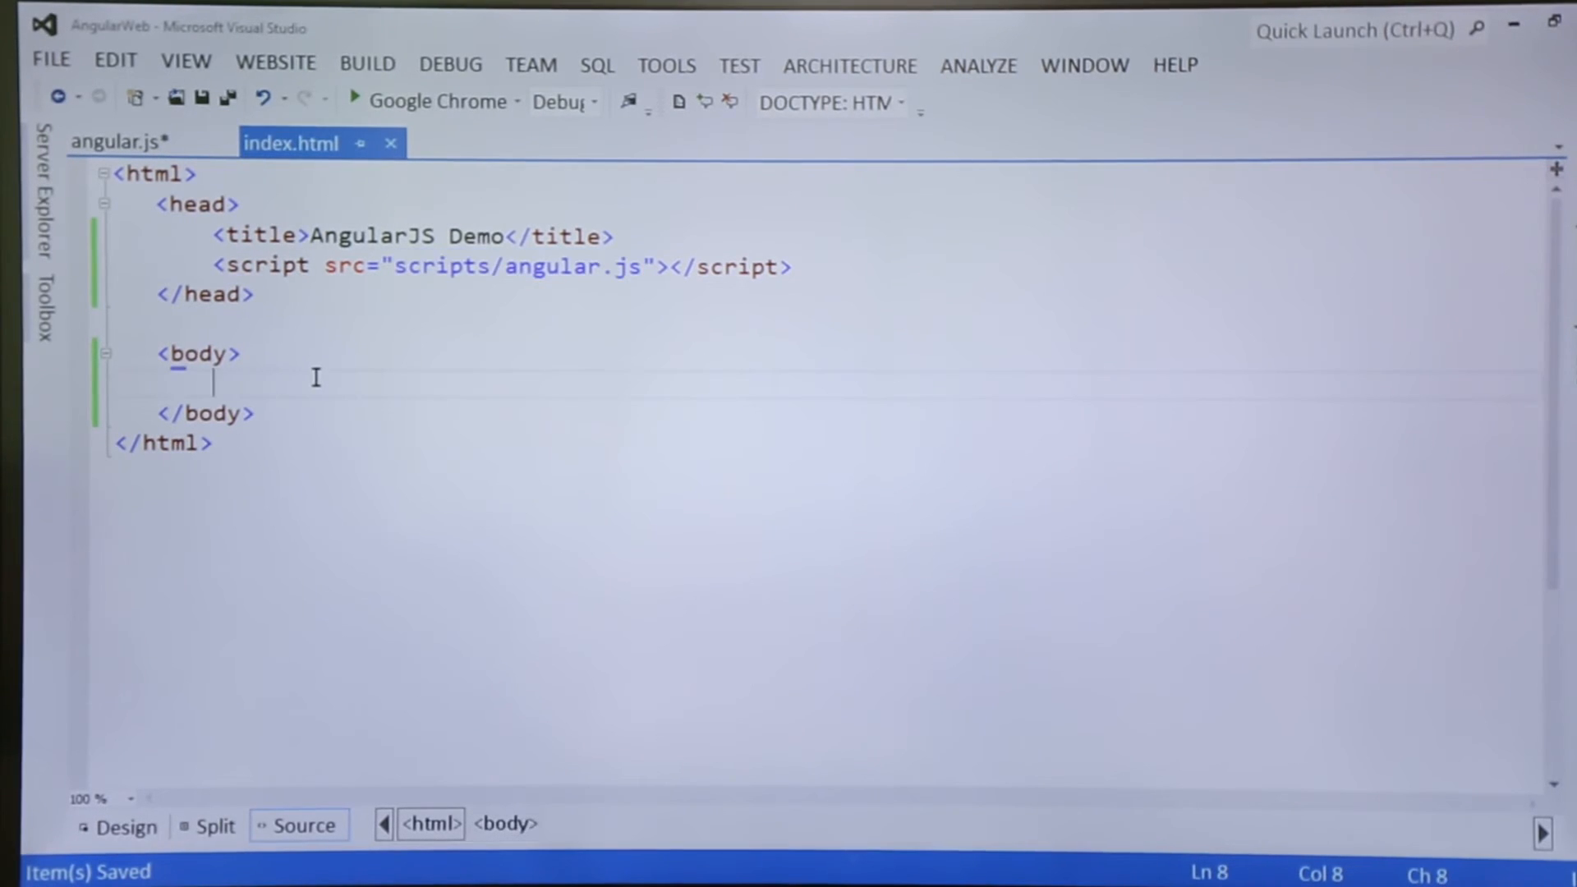
# - Type a body div reading 'Plain Text : {{ 10 + 20 }}' and begin a second div
pyautogui.write('<div>')
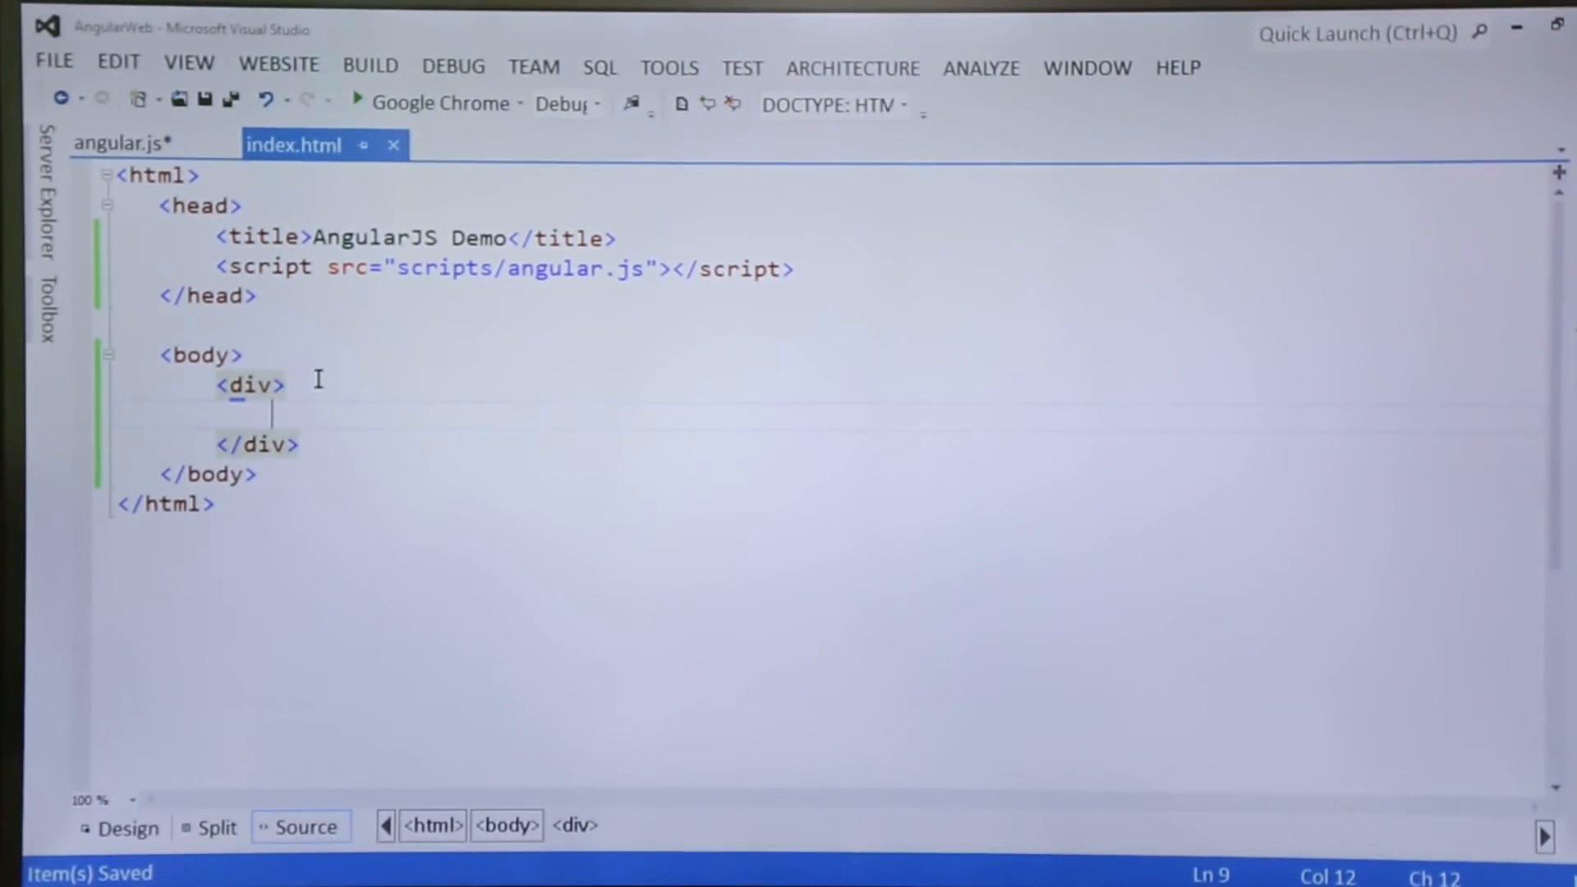
pyautogui.write('Plain Text :')
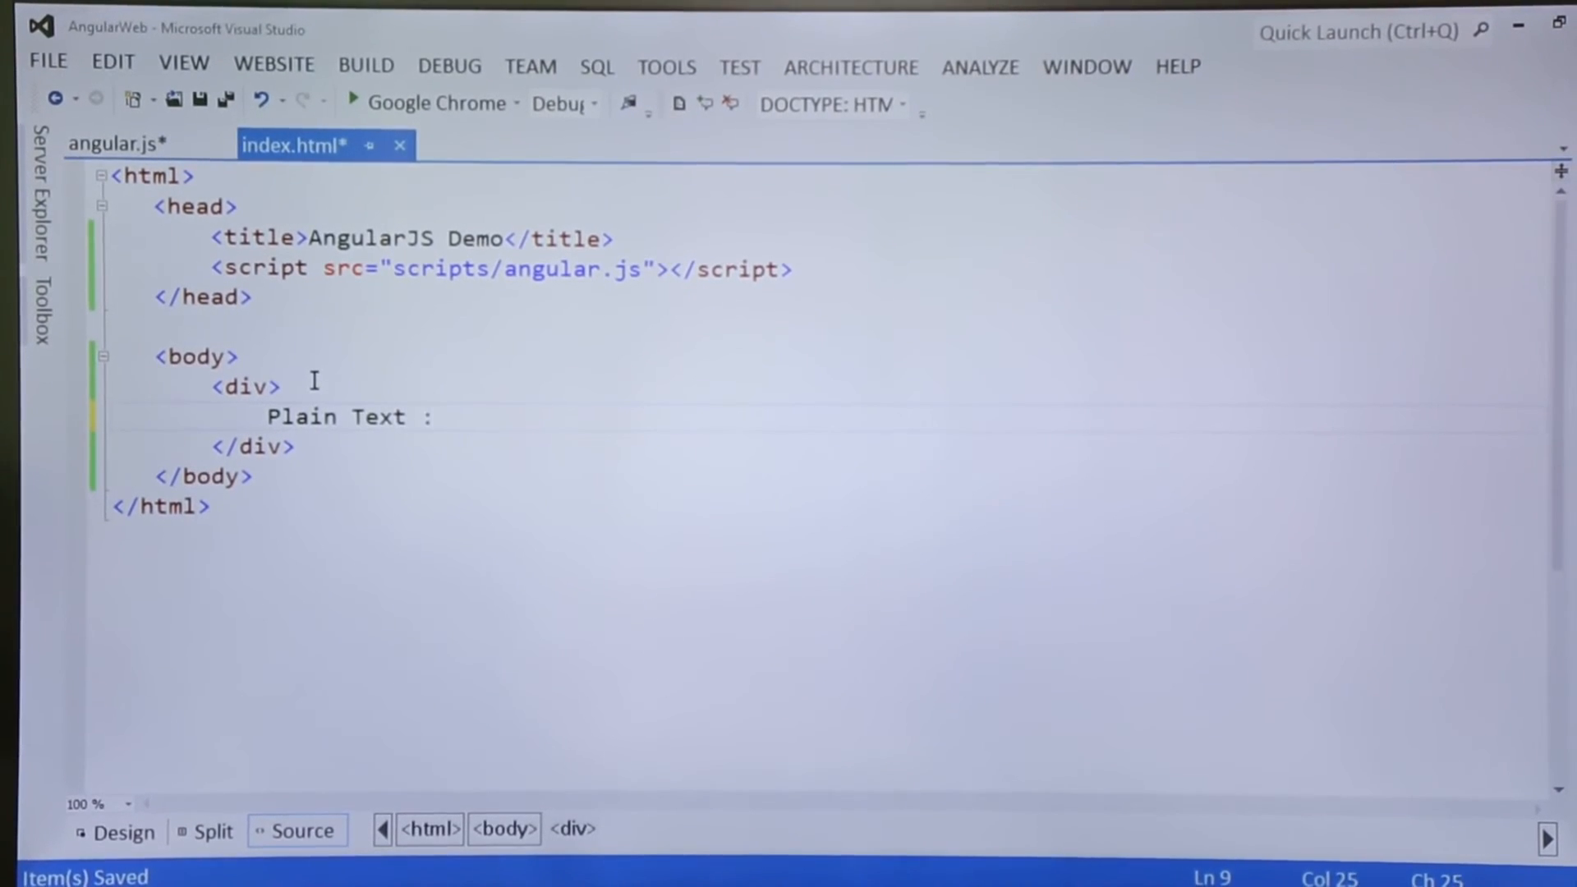
pyautogui.write('{}')
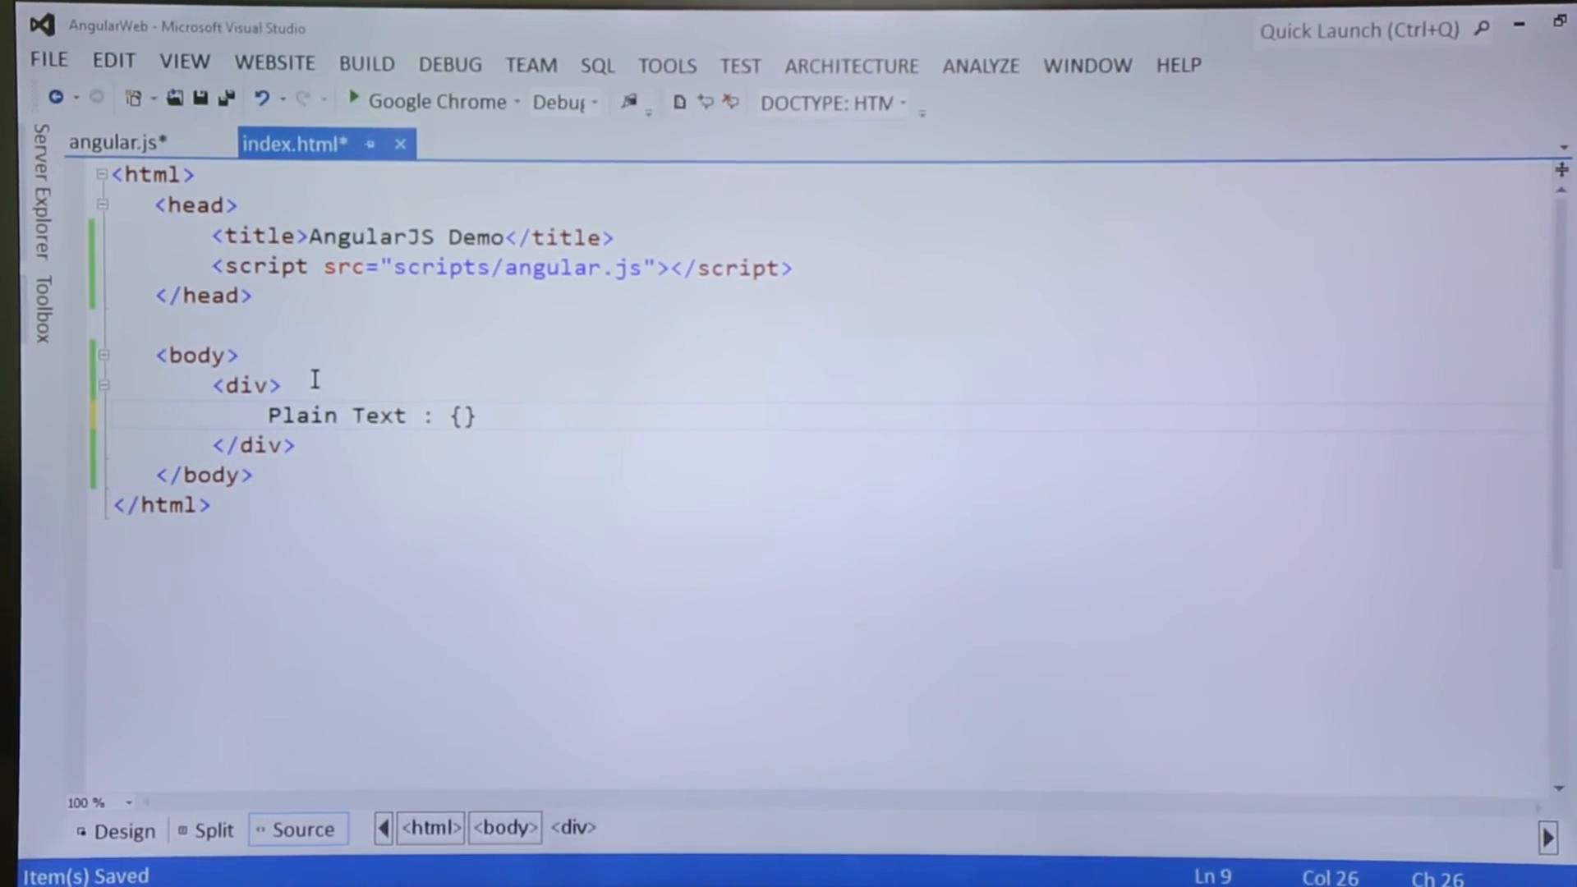
pyautogui.write('{')
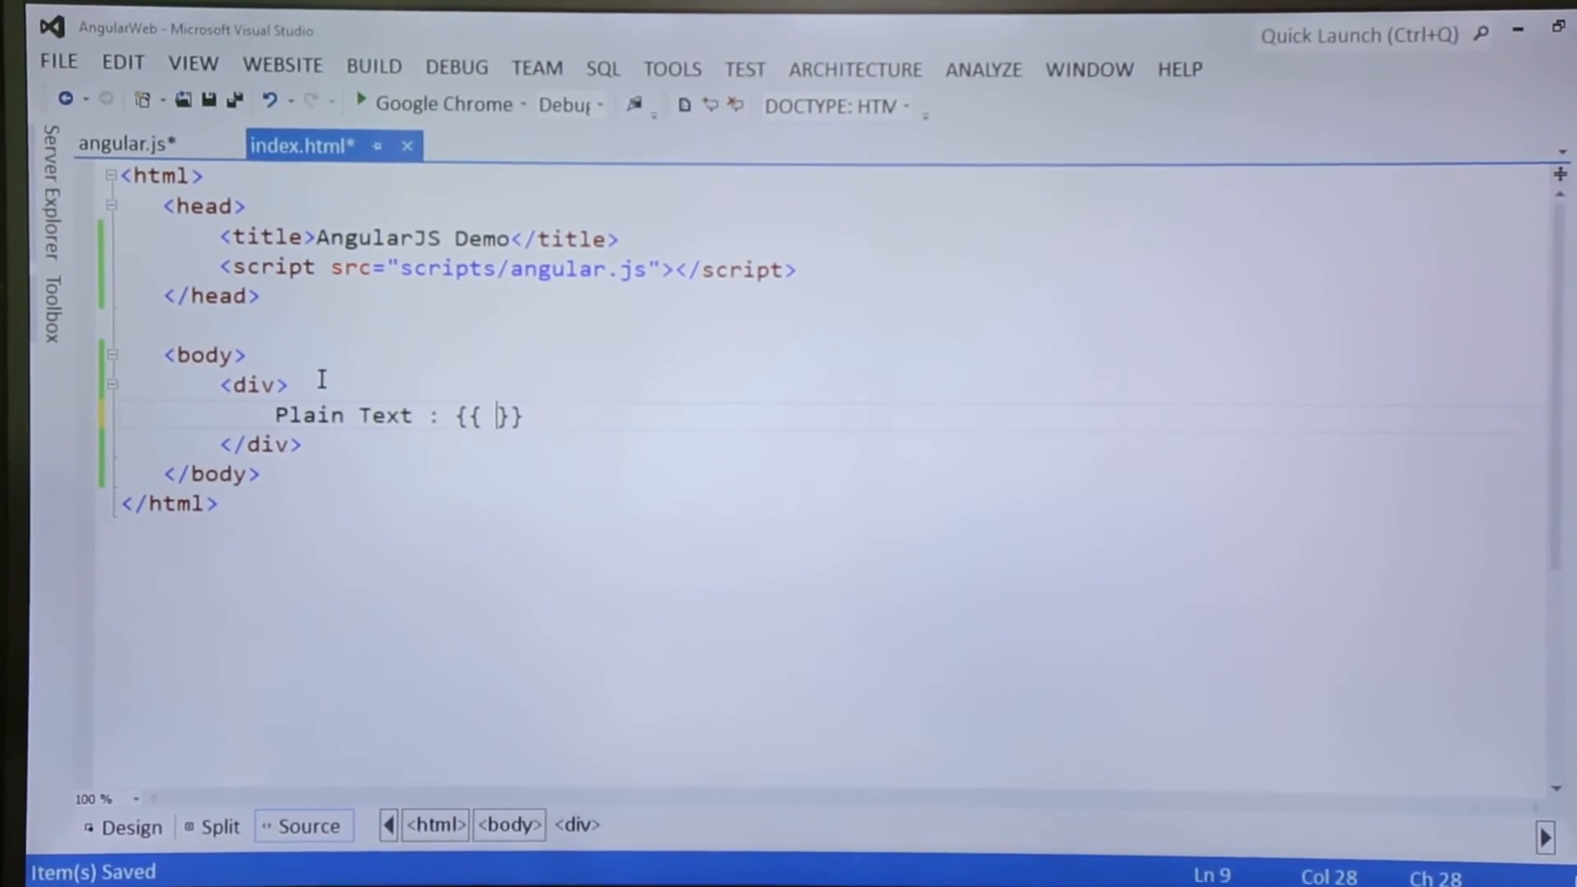
pyautogui.write('10 +')
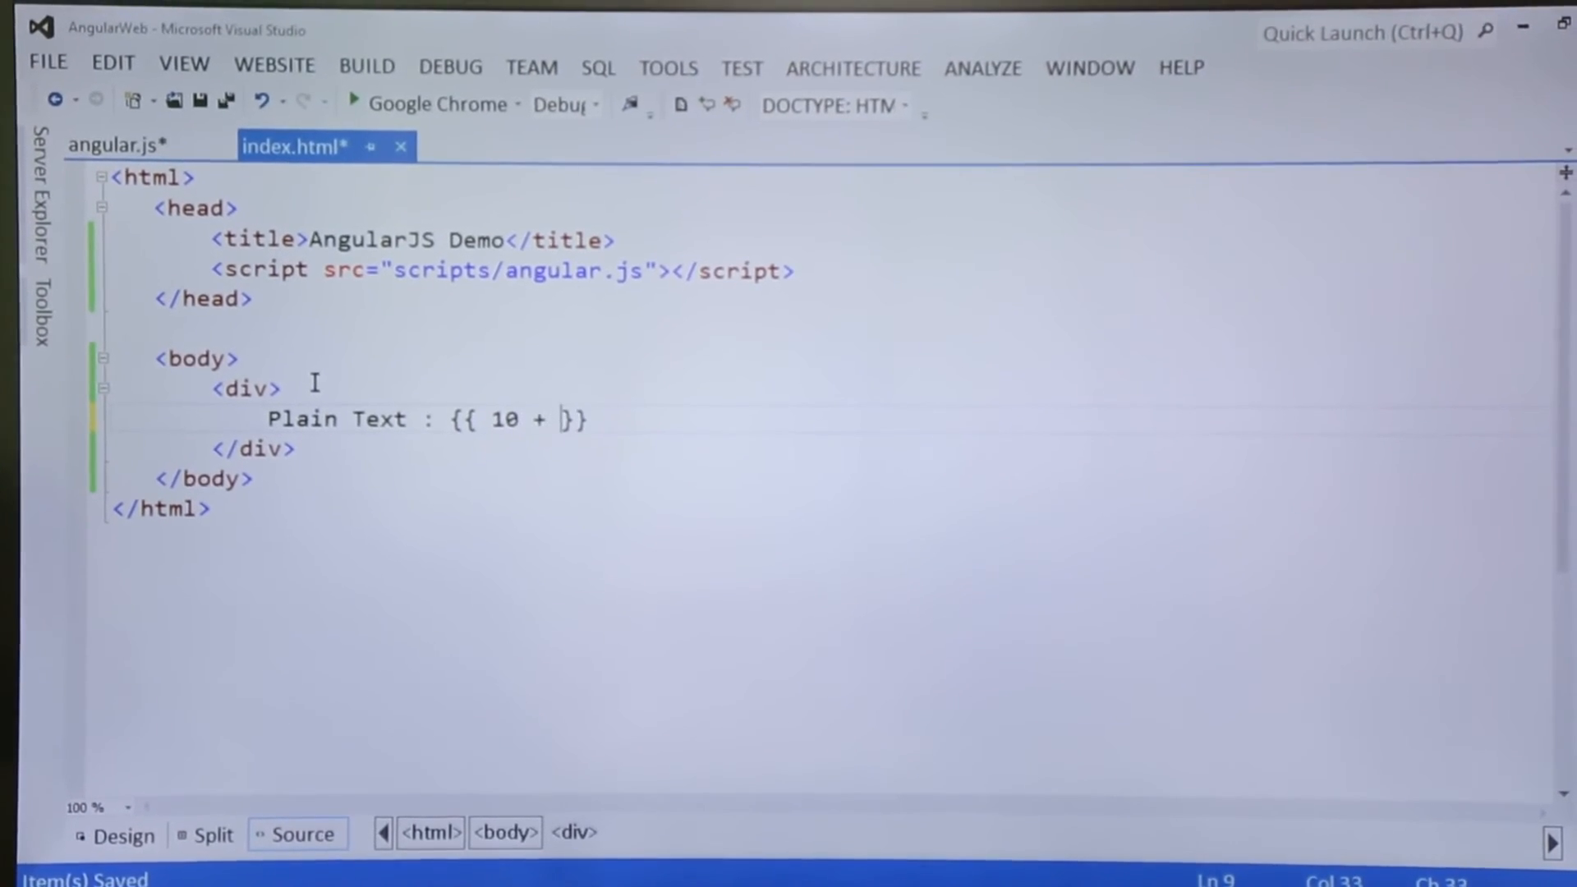
pyautogui.write('20')
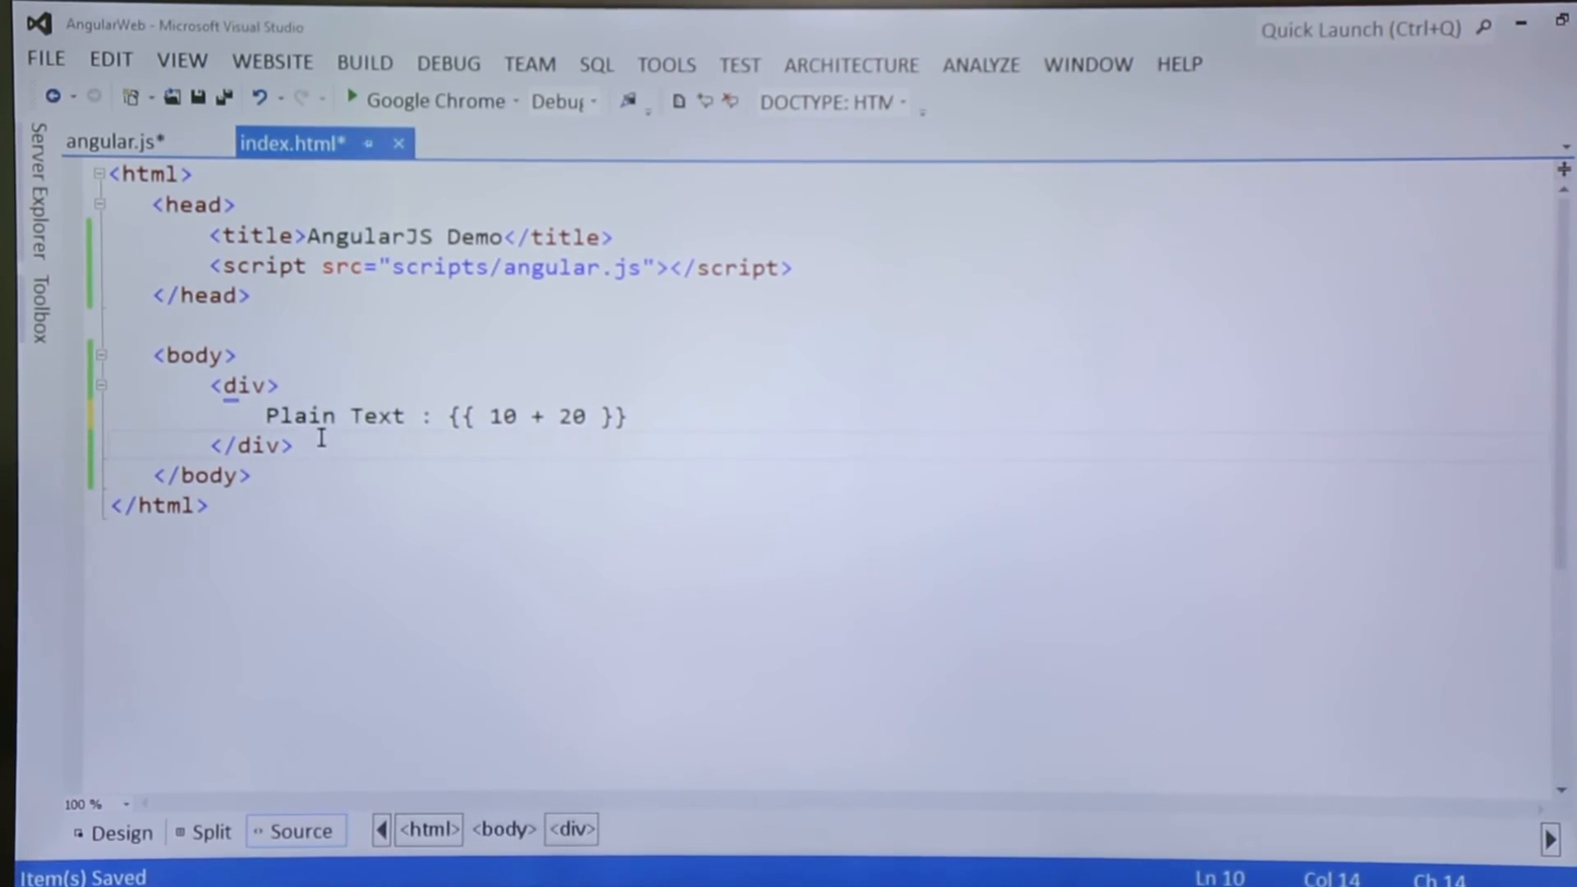
pyautogui.write('<div >')
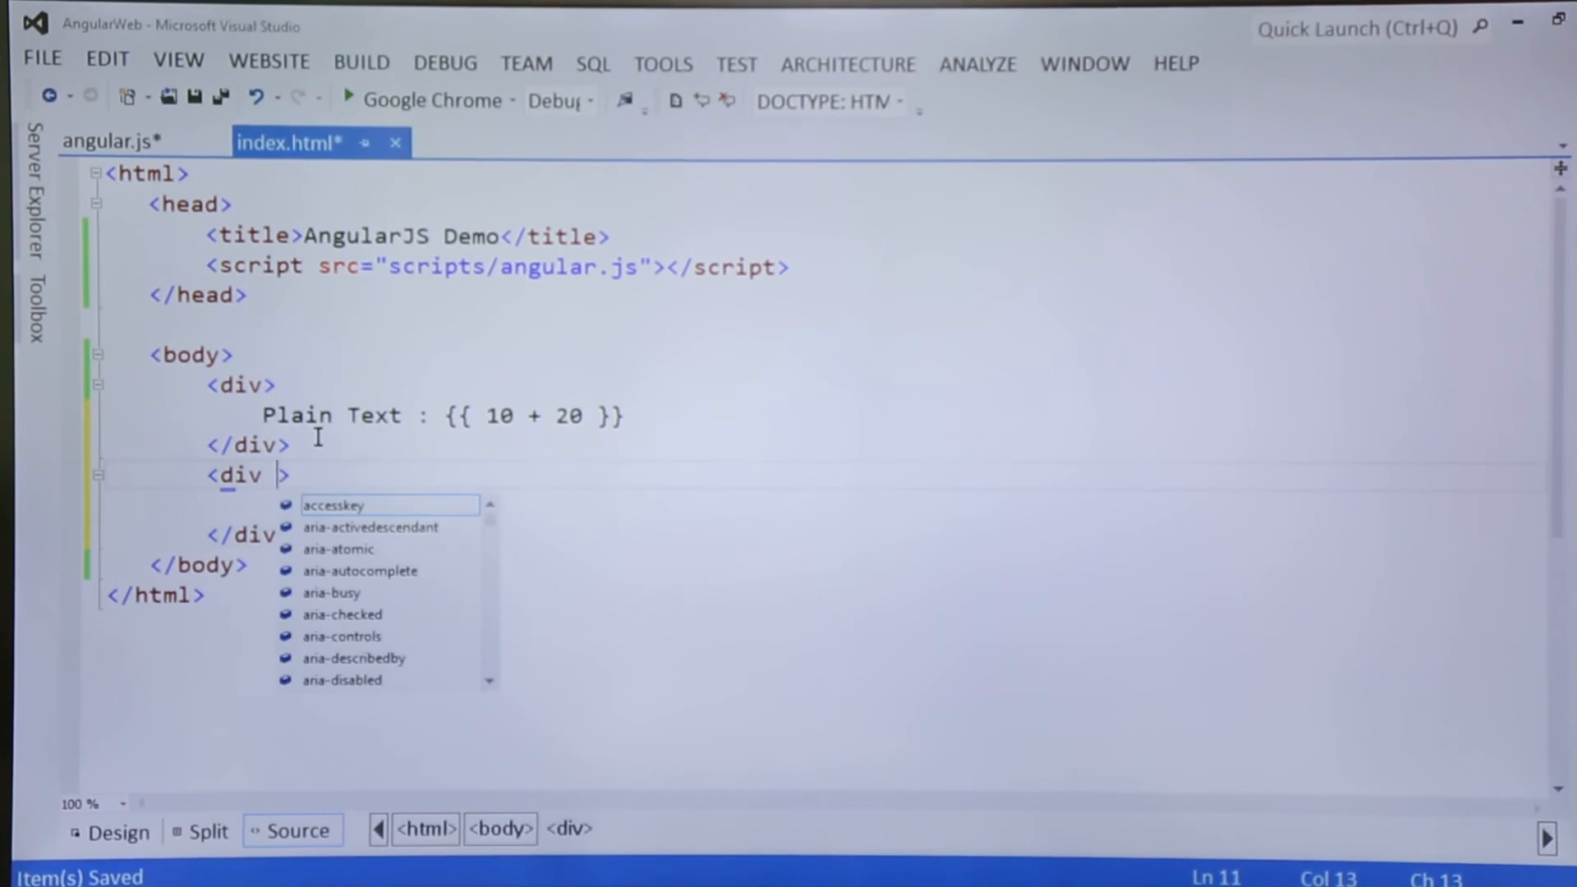
# - Give the second div ng-app="" and the content 'Expression : {{ 10 + 20}}'
pyautogui.write('ng-app')
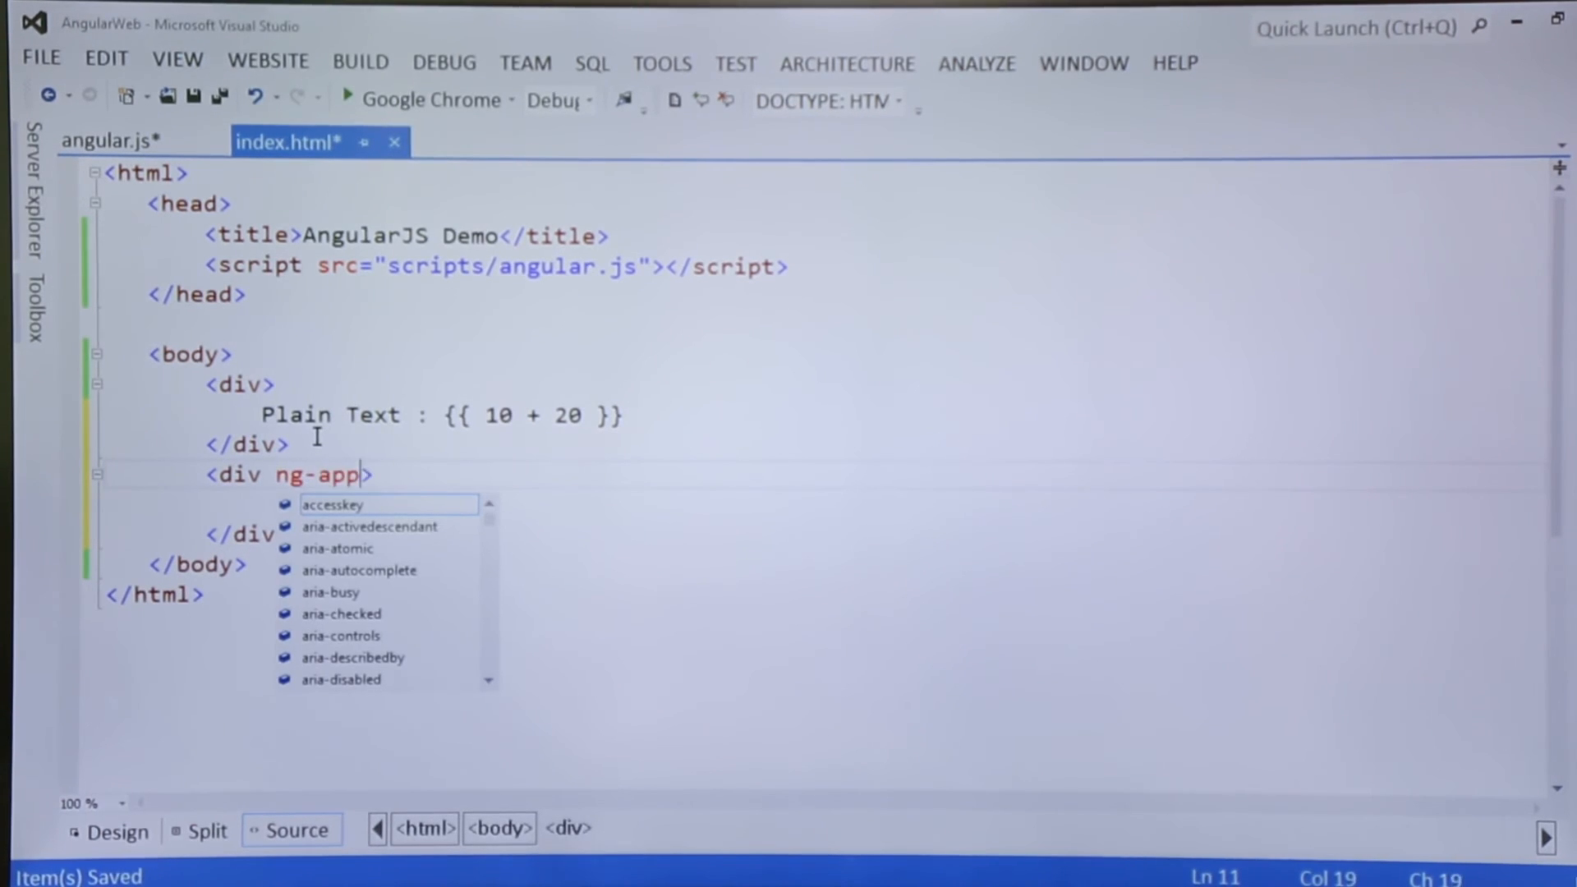
pyautogui.write('="')
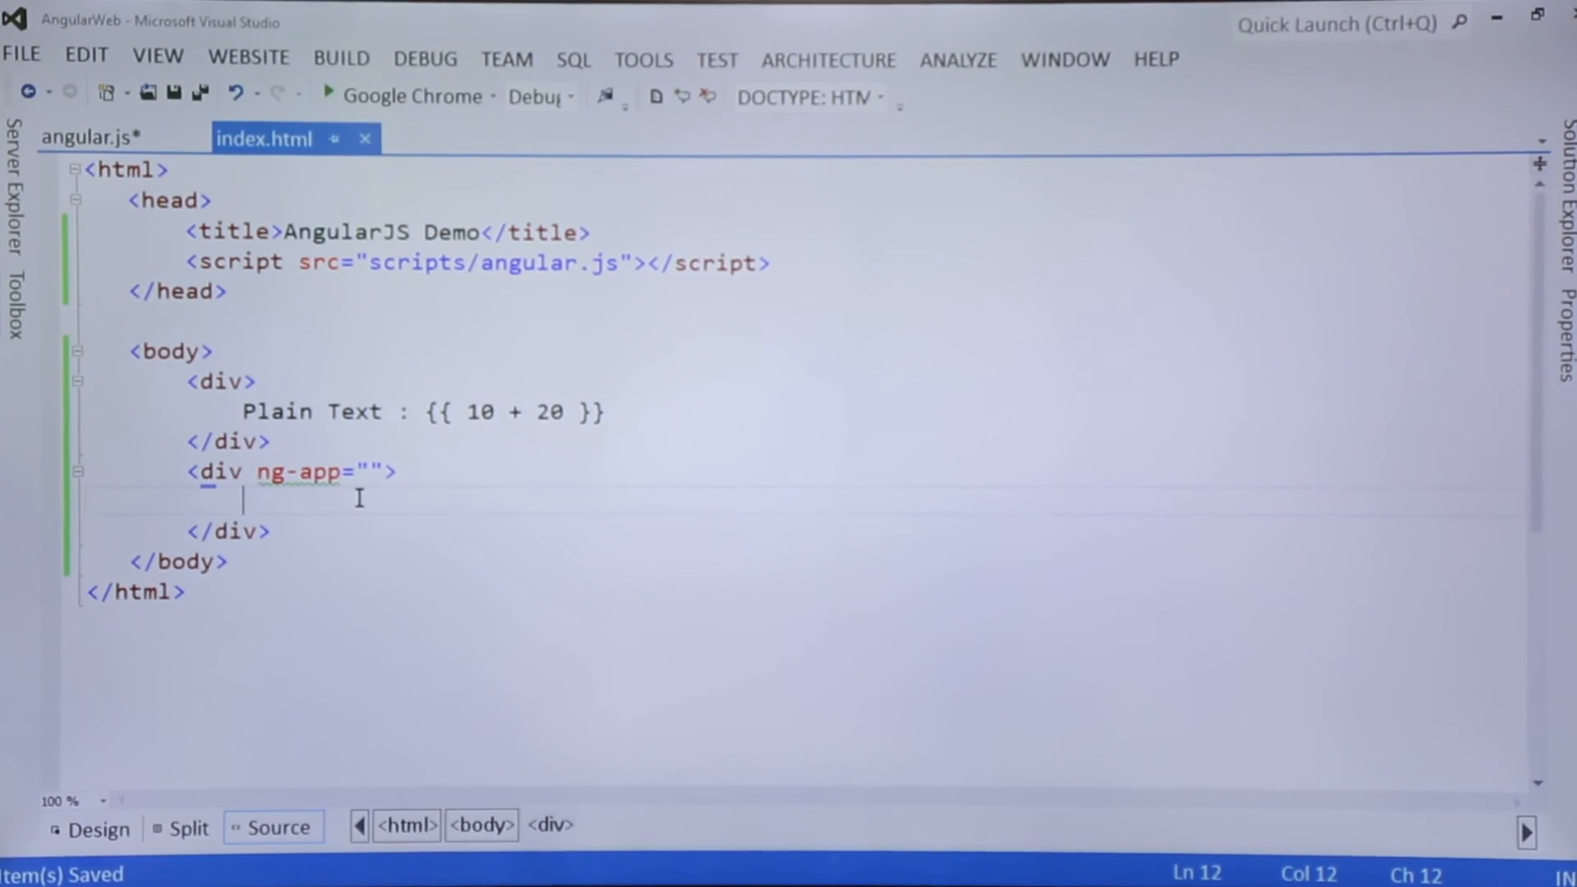
pyautogui.write('Express')
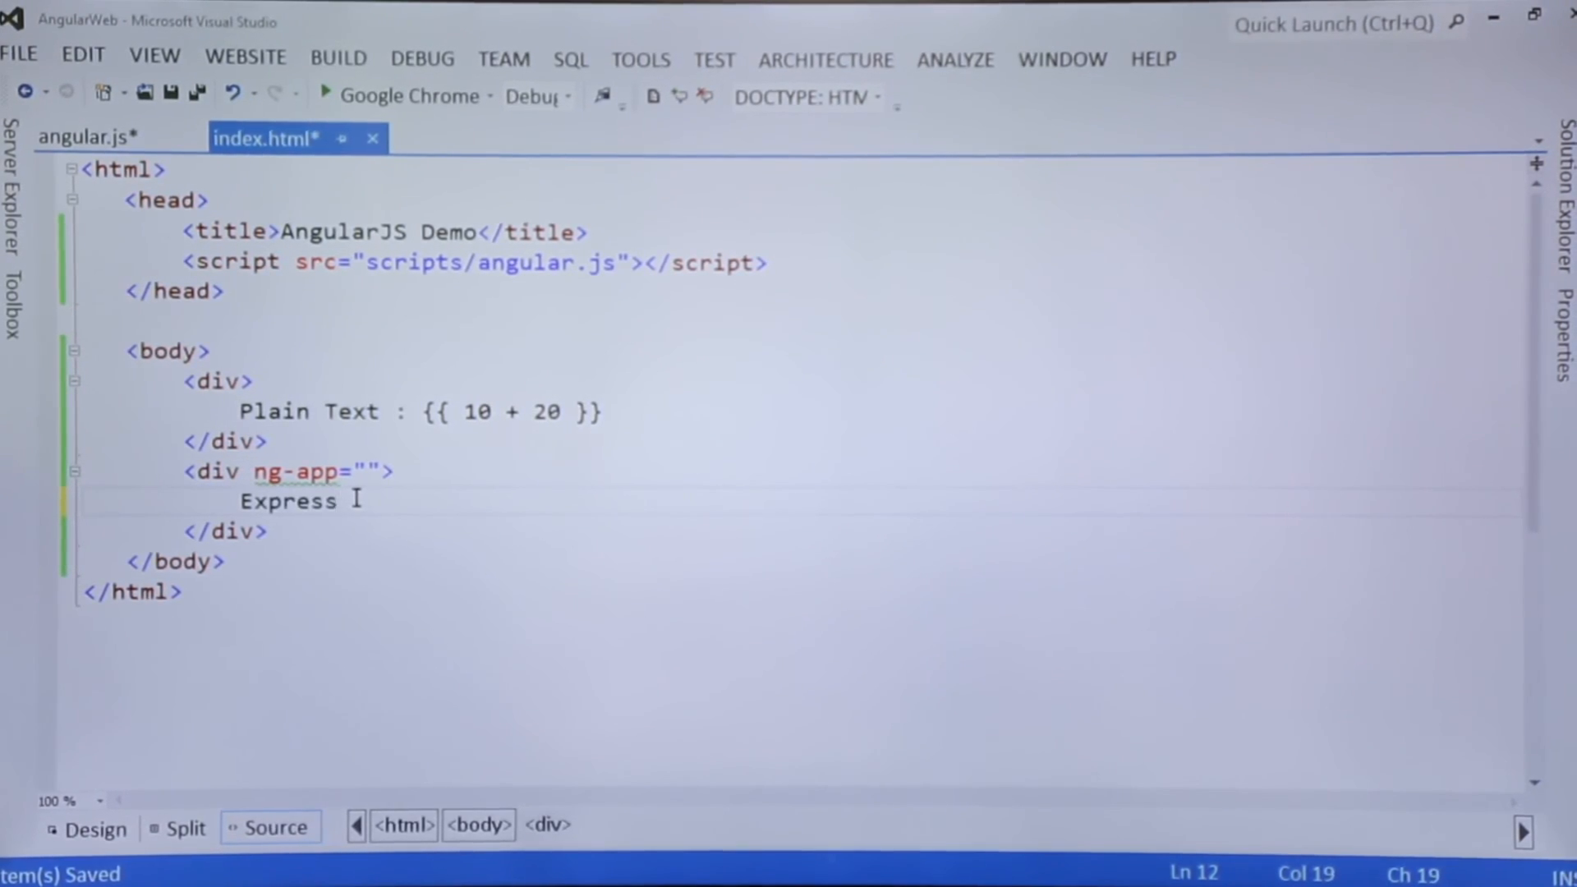
pyautogui.write('ion : {}')
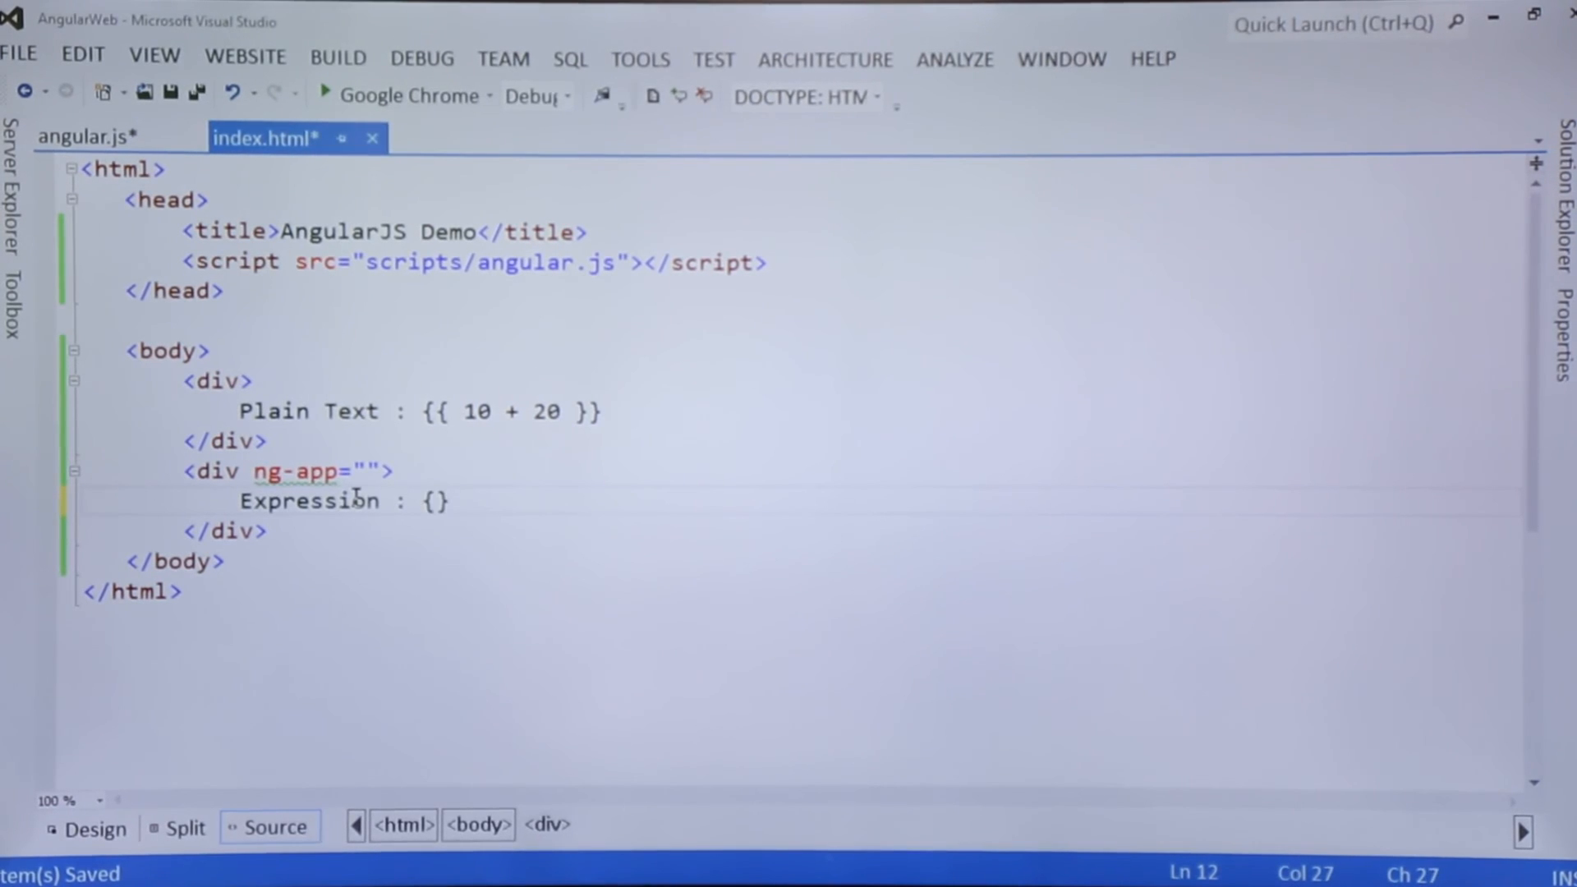
pyautogui.write('{')
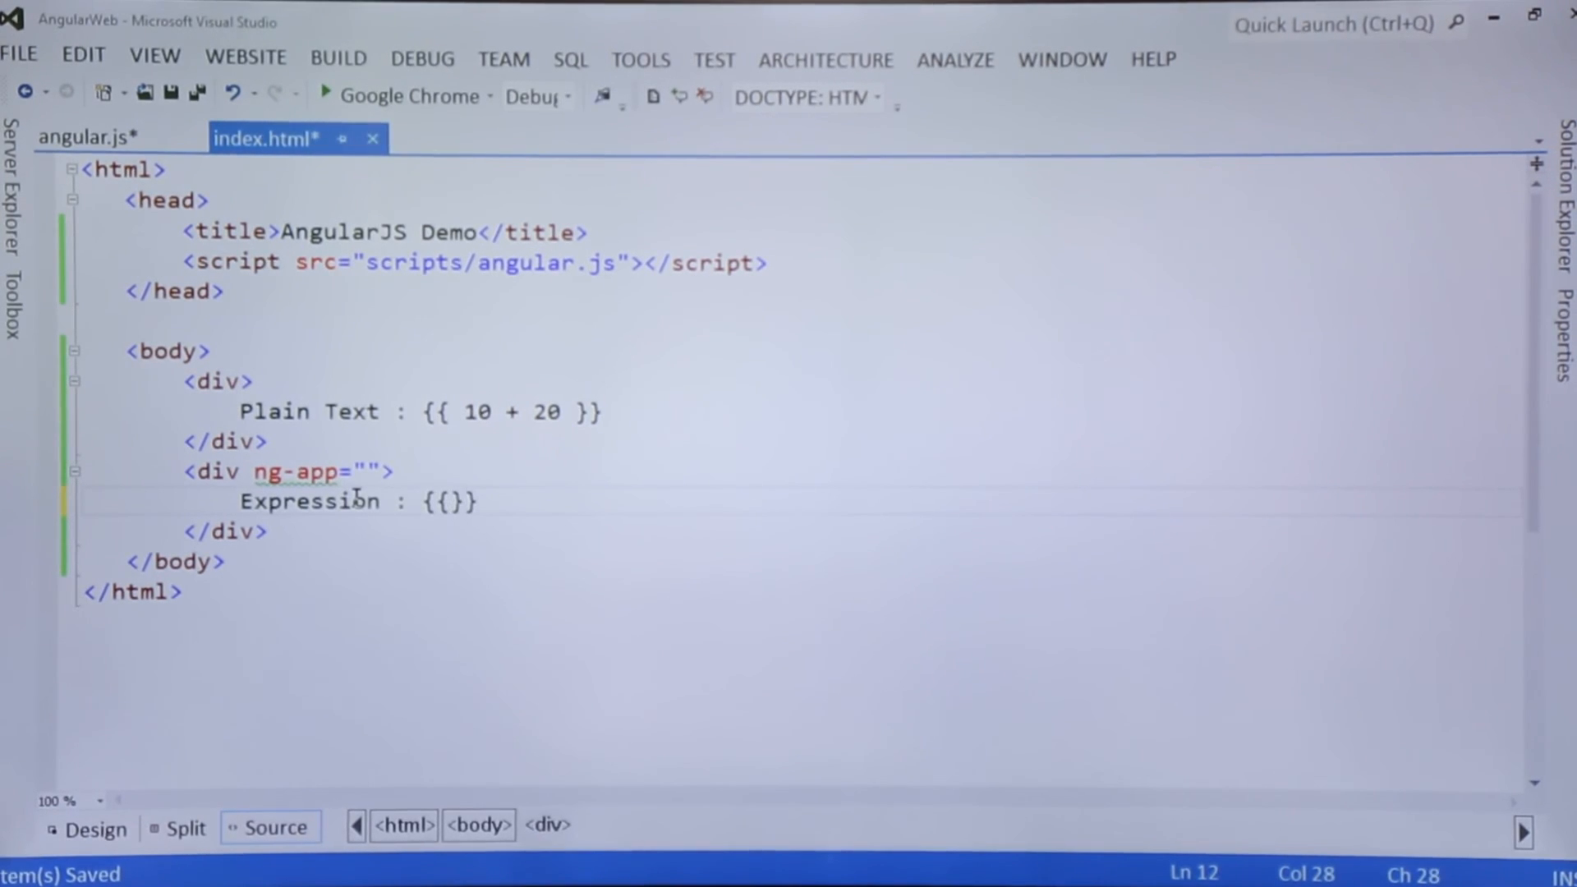
pyautogui.write('10 +')
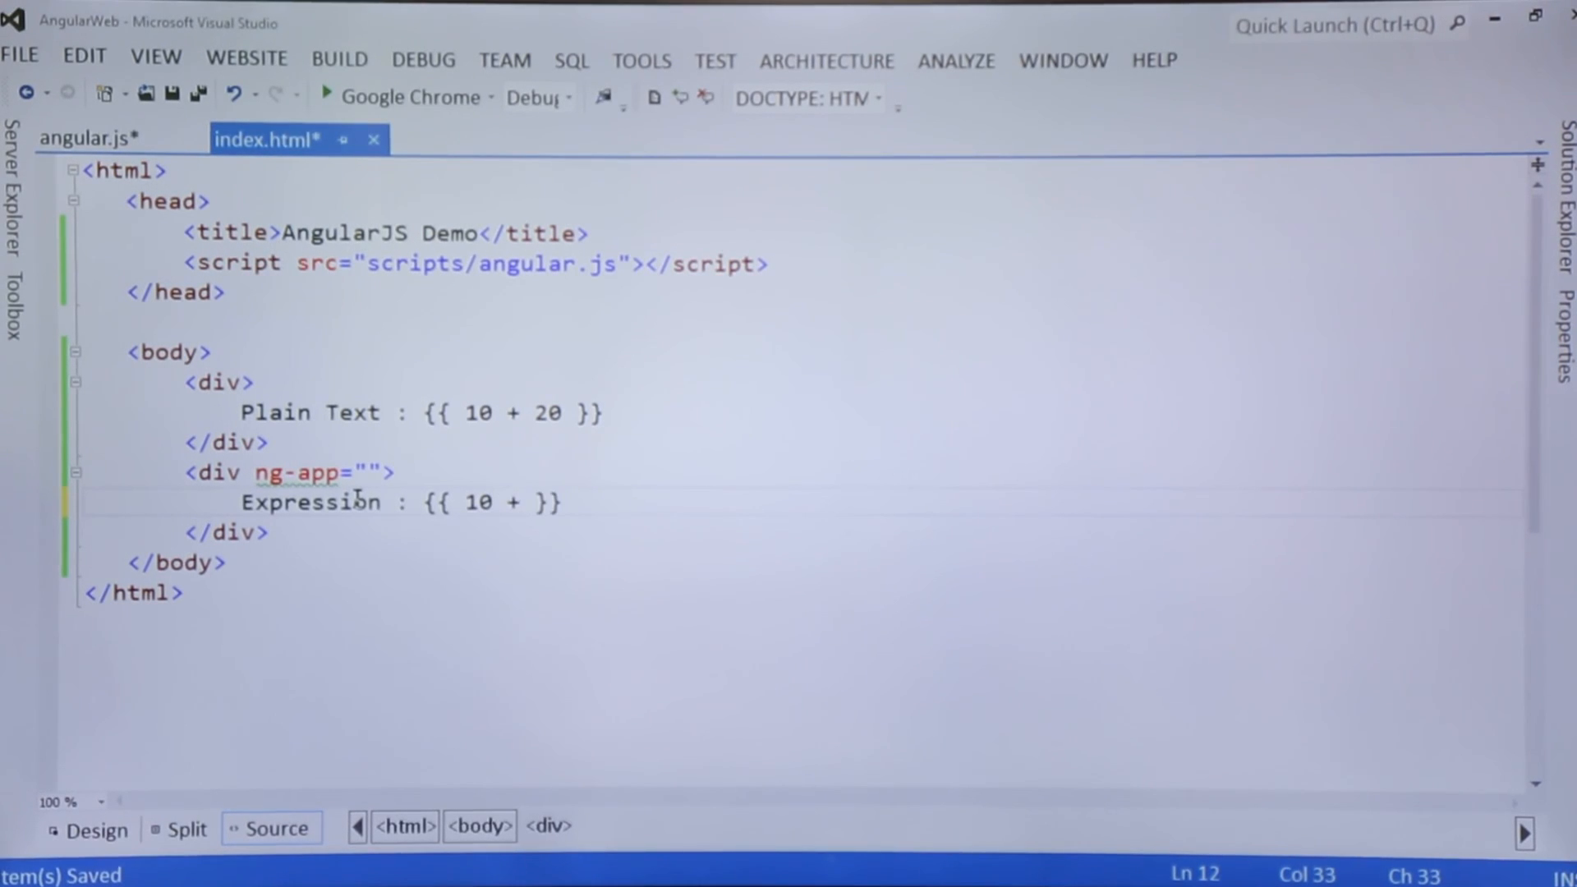
pyautogui.write('20')
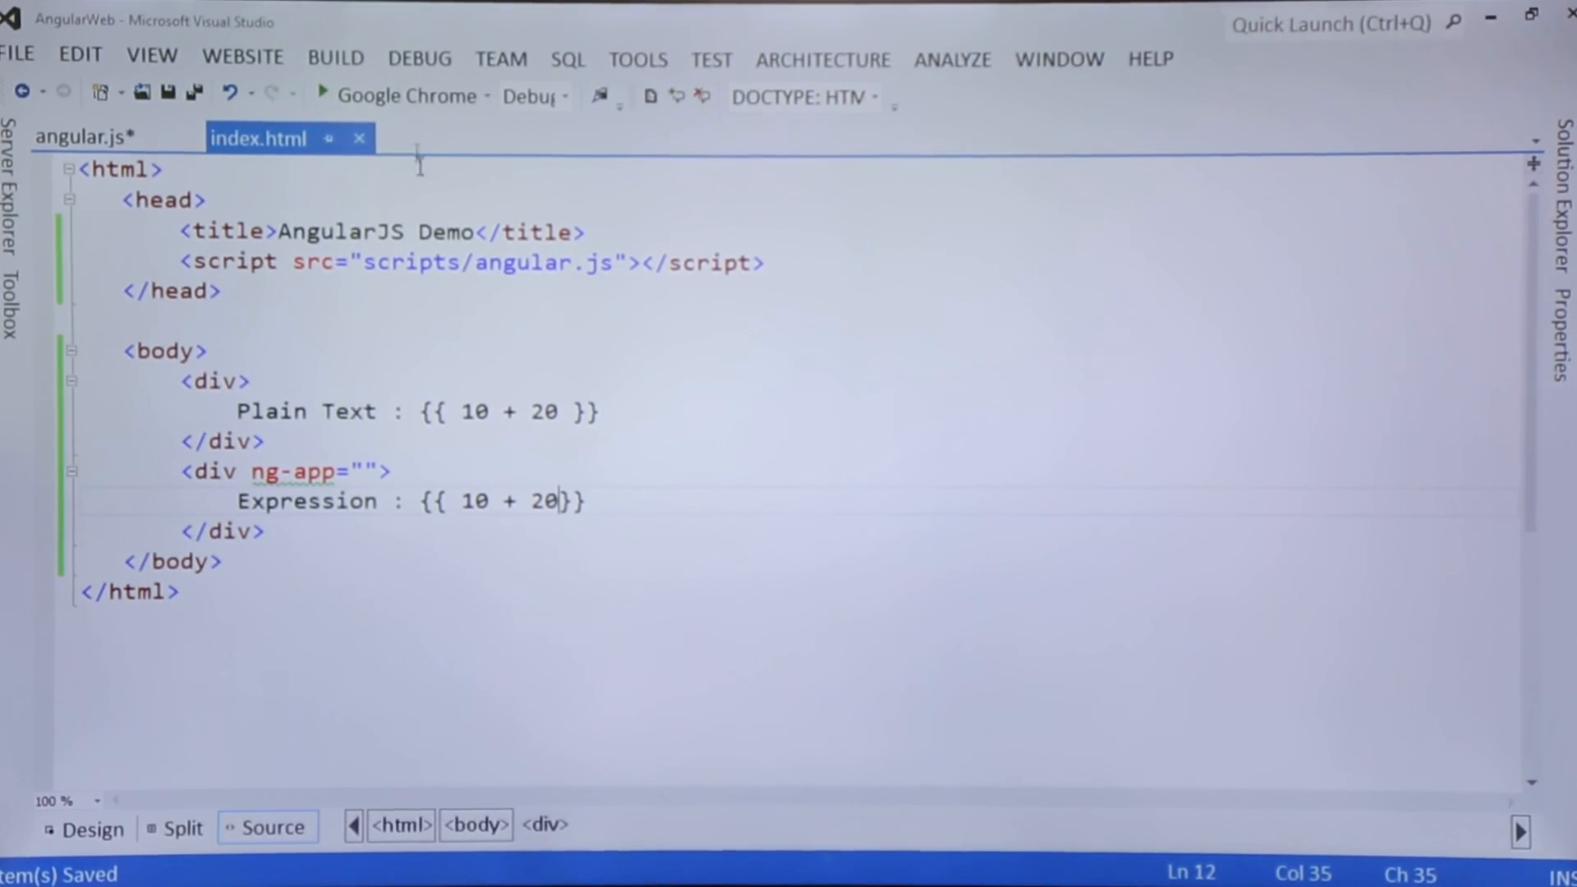
# - Run the page in Google Chrome and highlight the unevaluated {{ 10 + 20 }} plain text
pyautogui.click(405, 95)
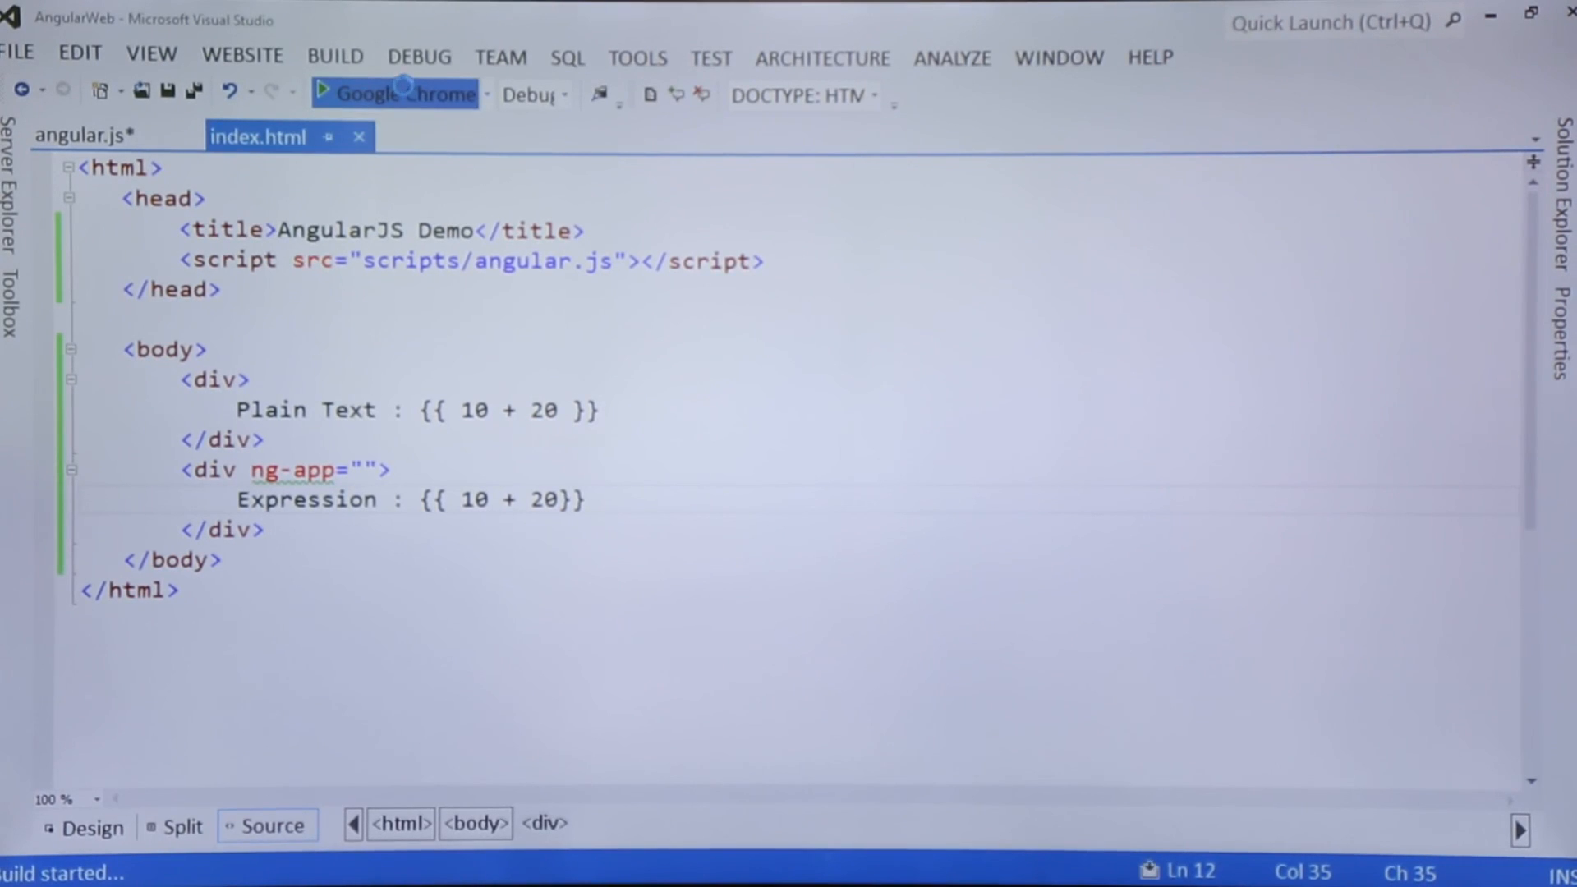
pyautogui.click(405, 93)
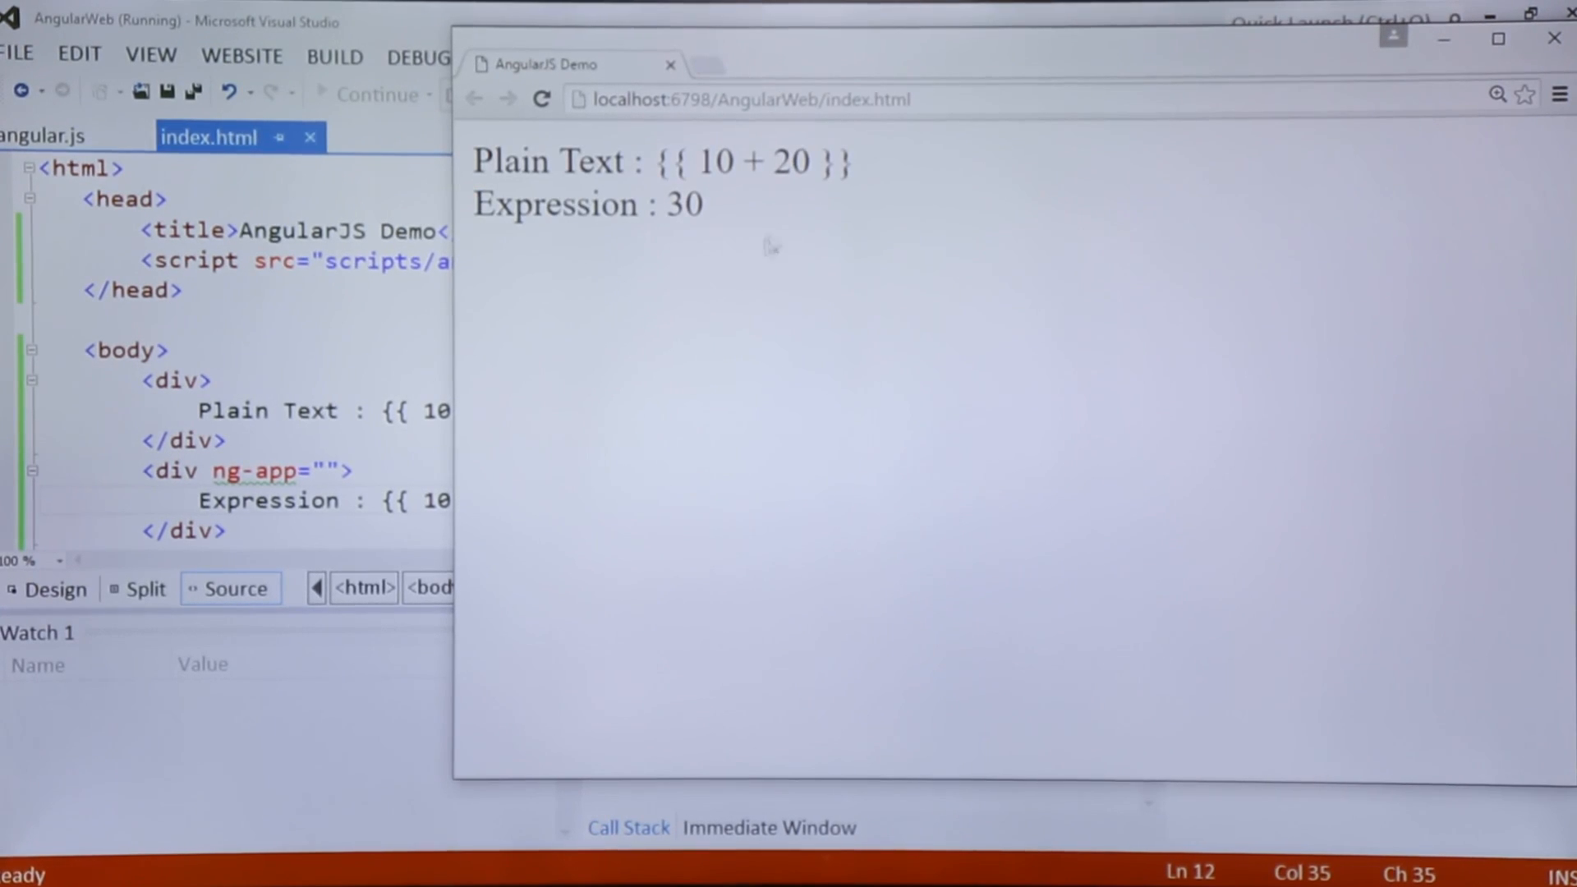
pyautogui.moveTo(733, 160)
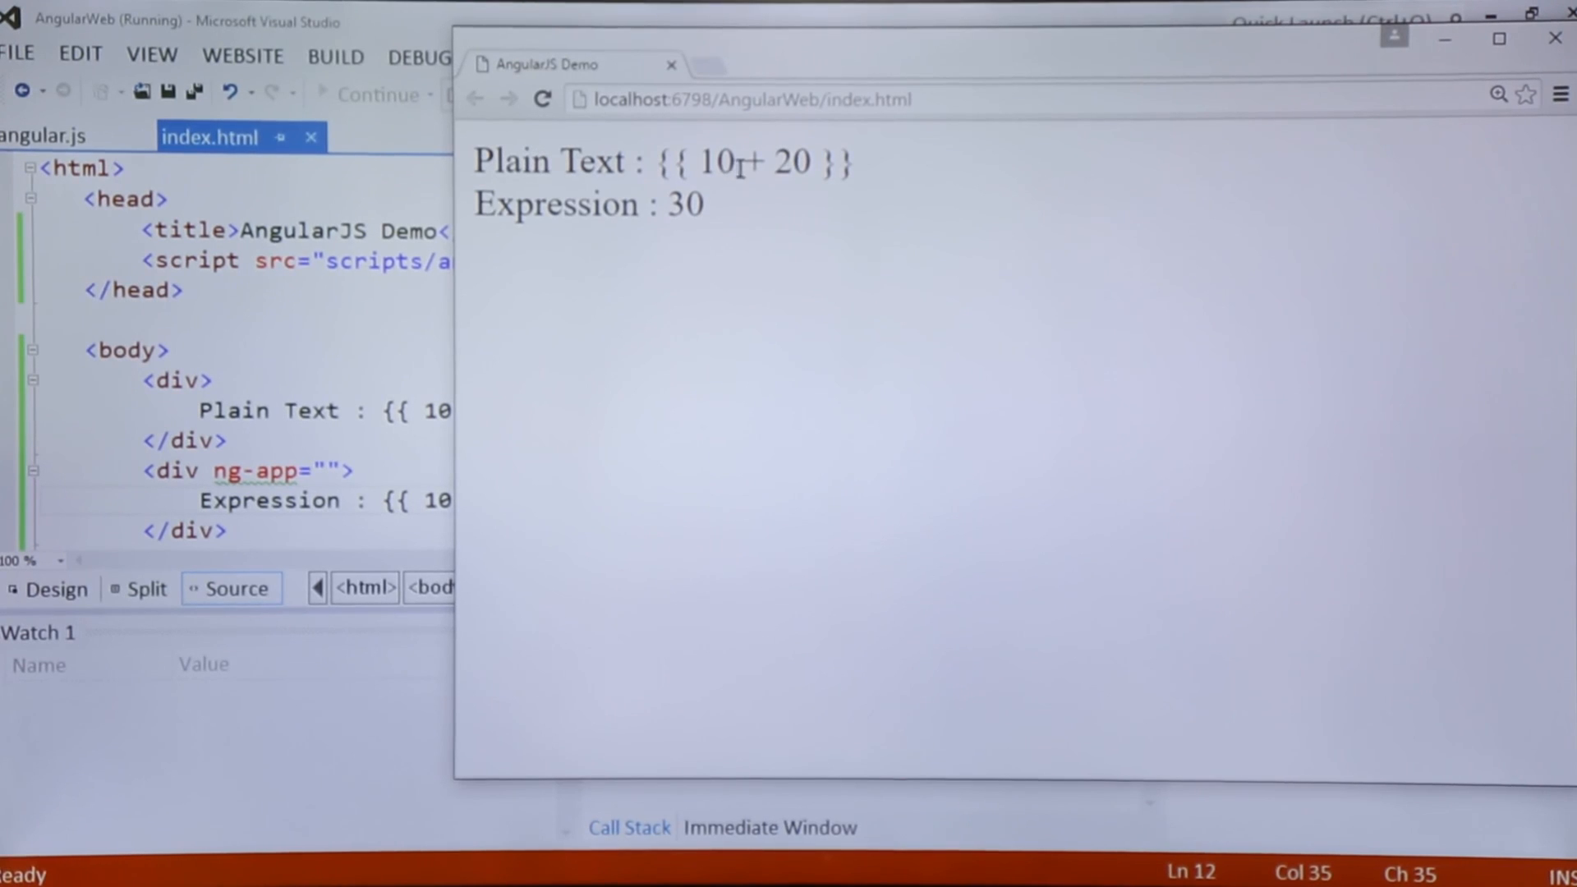
pyautogui.moveTo(684, 161); pyautogui.dragTo(852, 161)
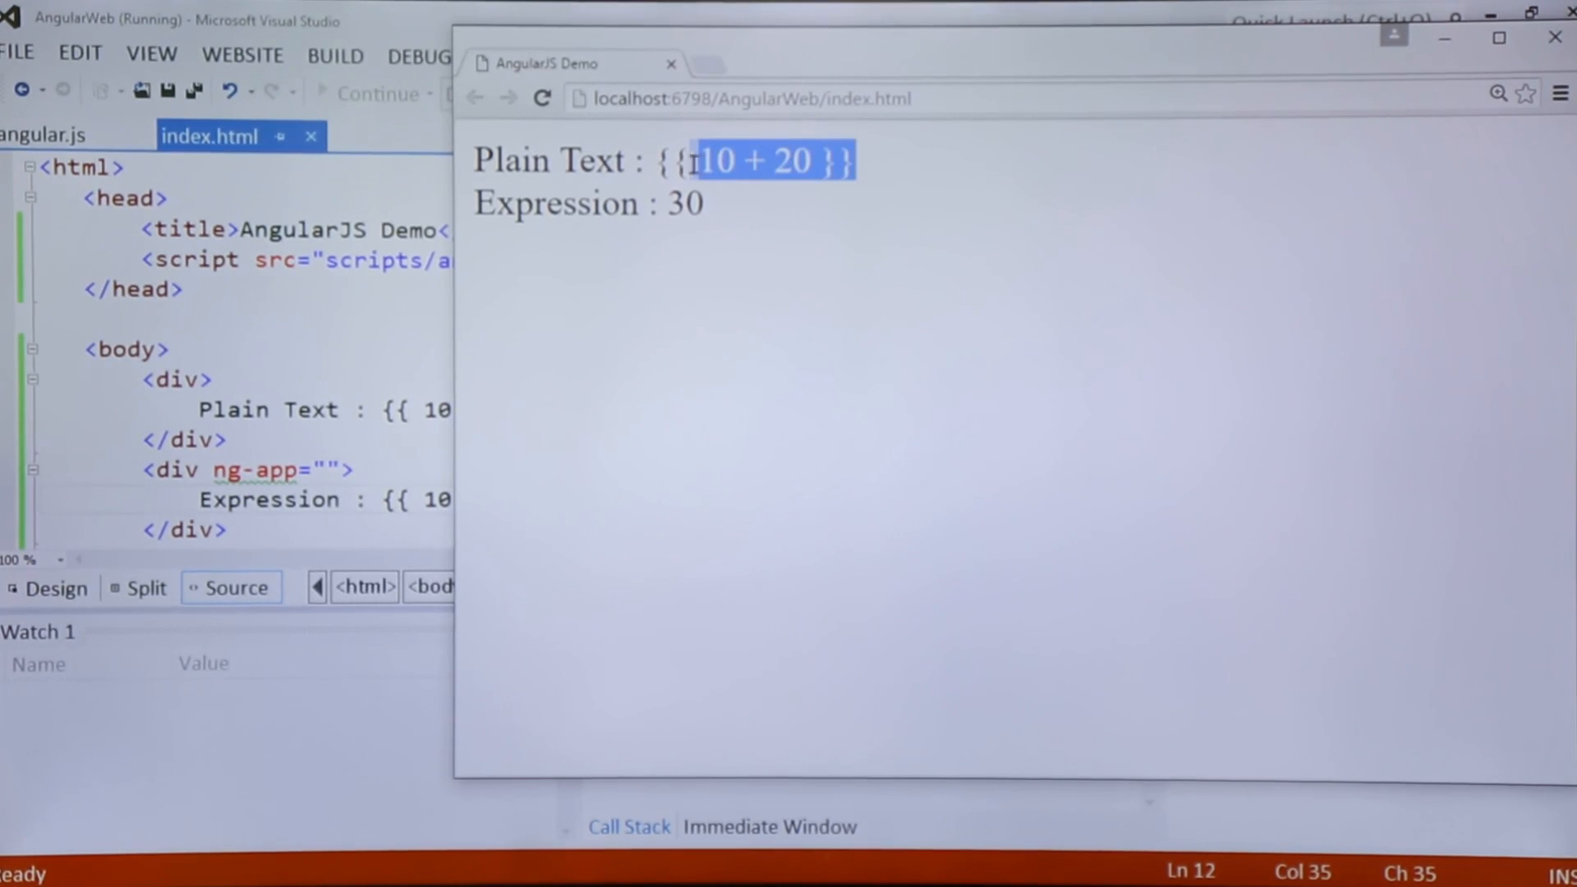